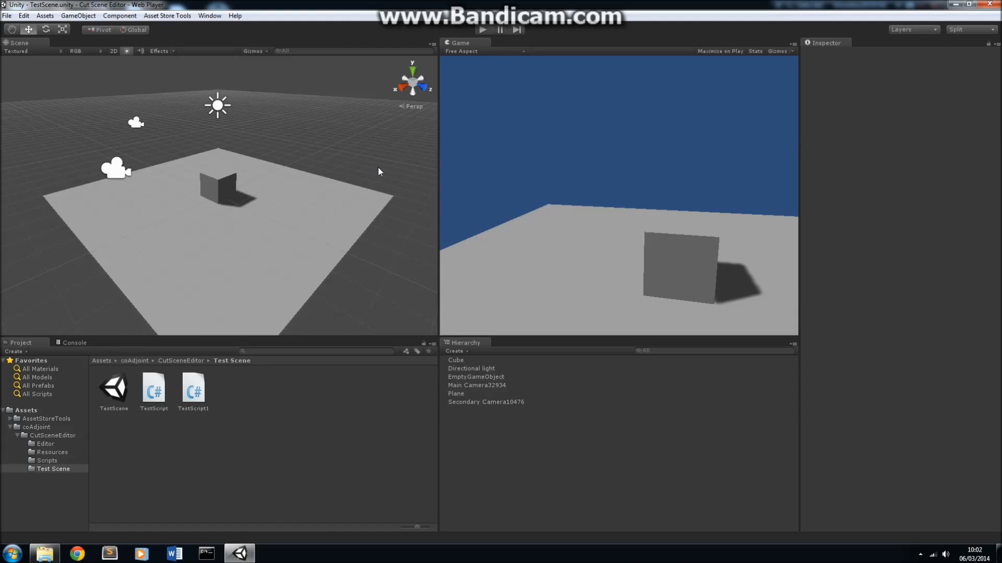
Inspect Main Camera32934 and Secondary Camera10476 components, then review TestScript in MonoDevelop.
left_click(476, 385)
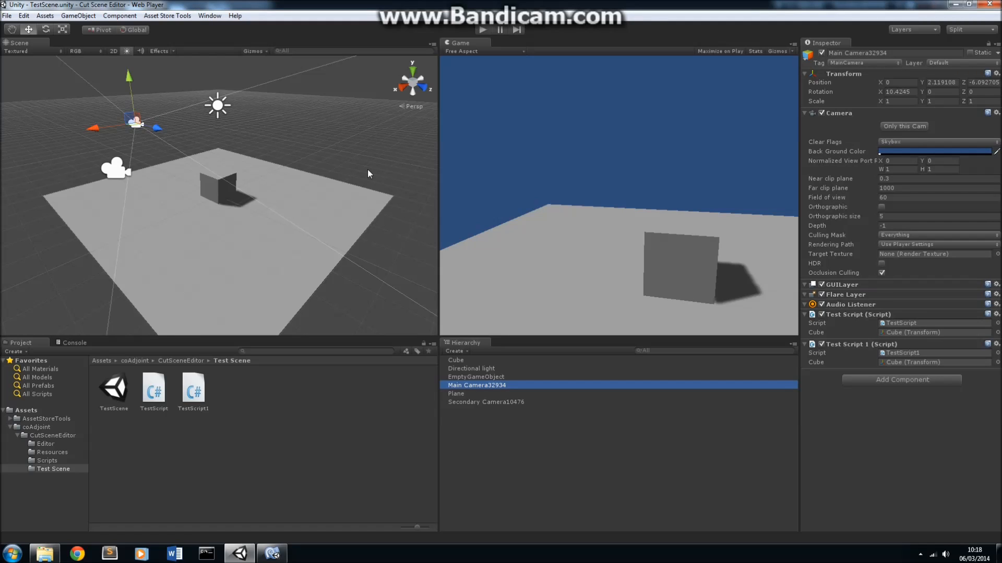
mouse_move(376, 174)
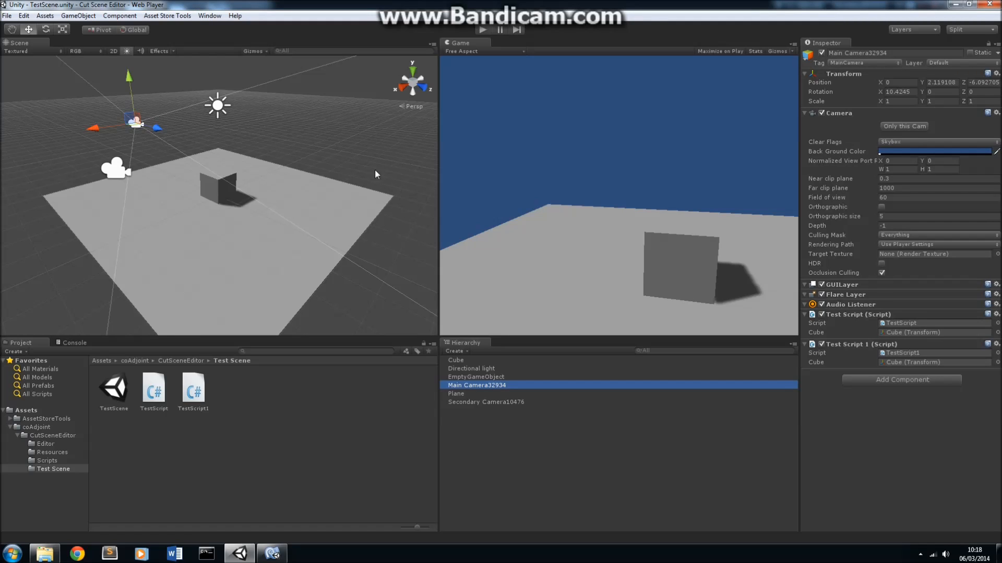
mouse_move(252, 114)
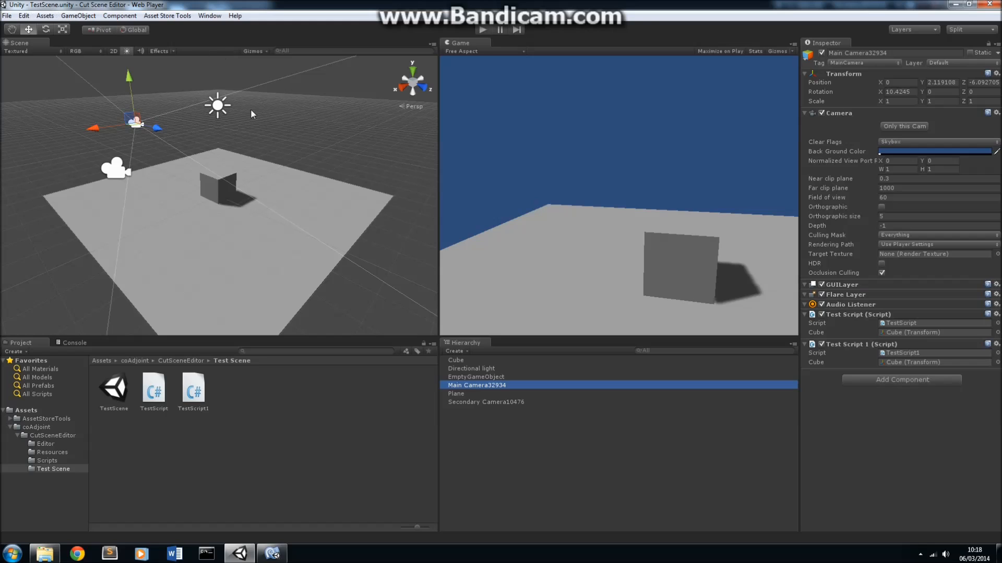
mouse_move(466, 366)
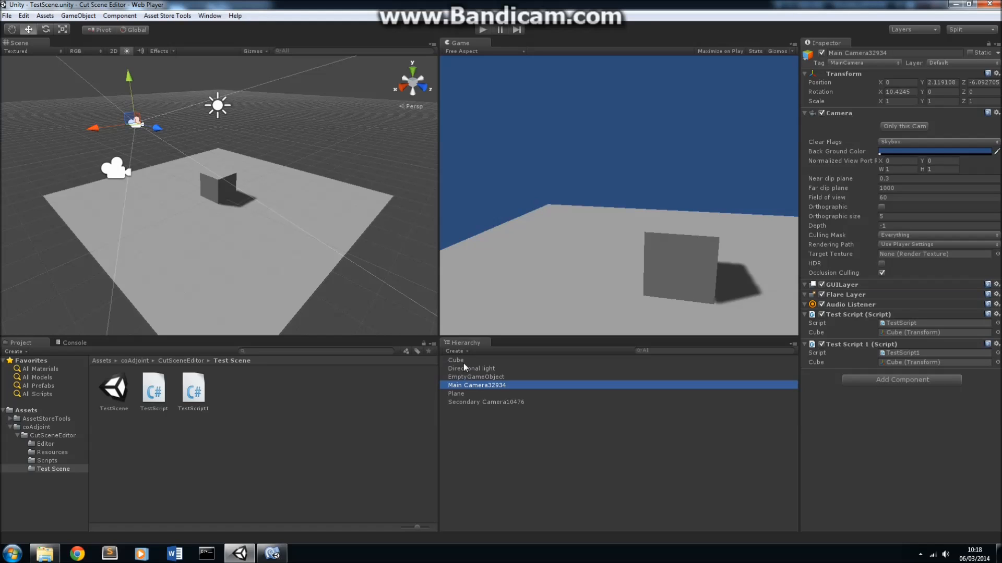
left_click(485, 401)
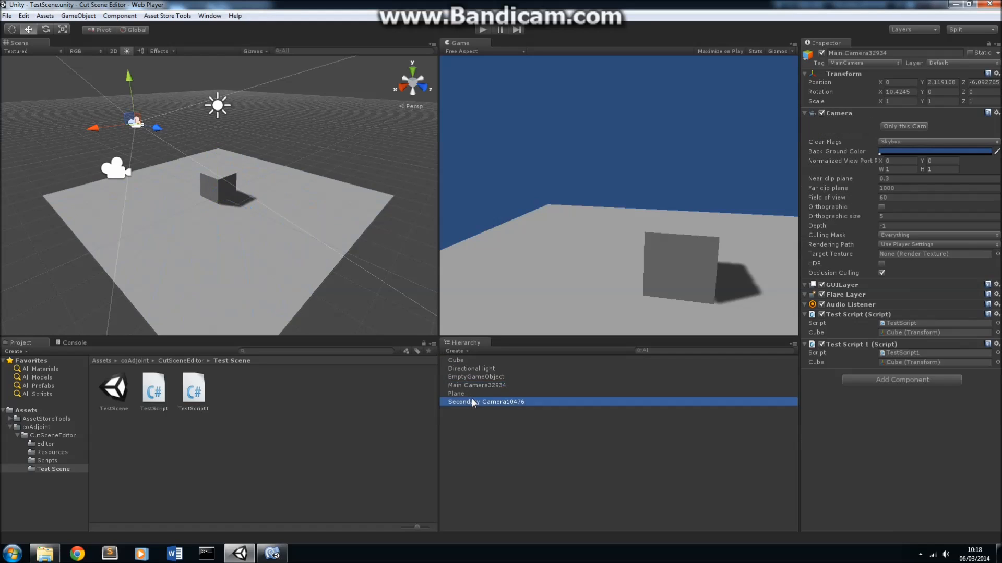
left_click(476, 385)
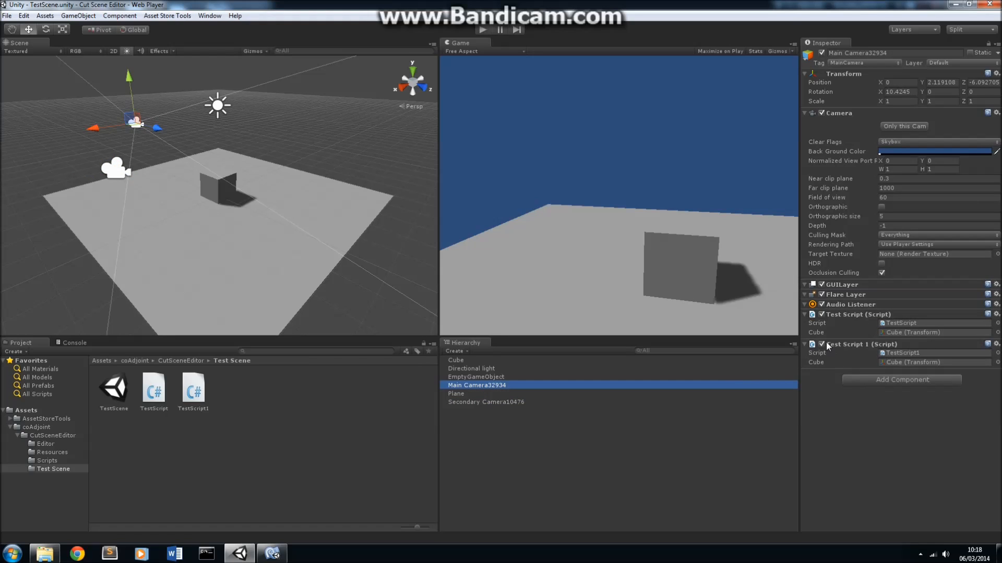
mouse_move(933, 331)
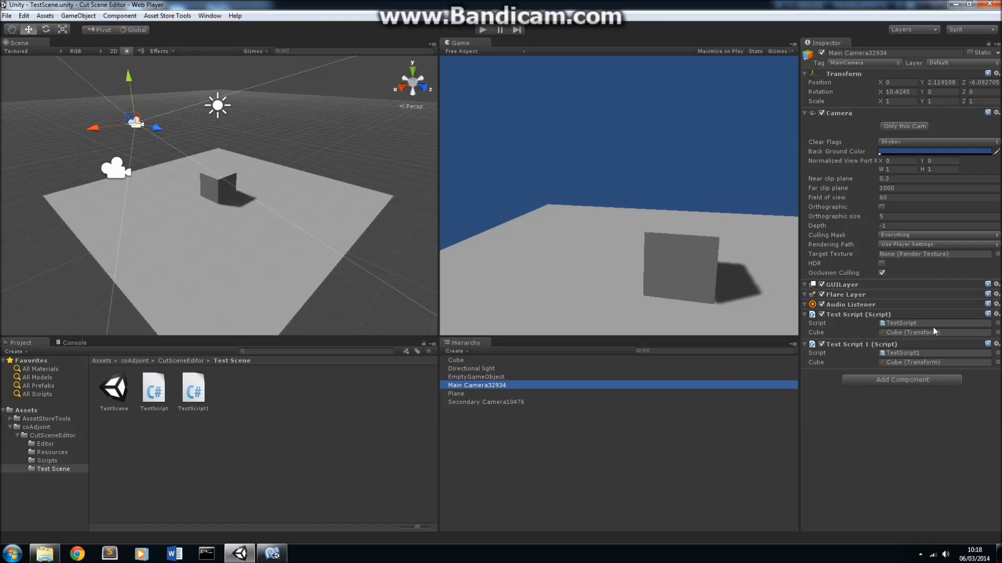
mouse_move(910, 334)
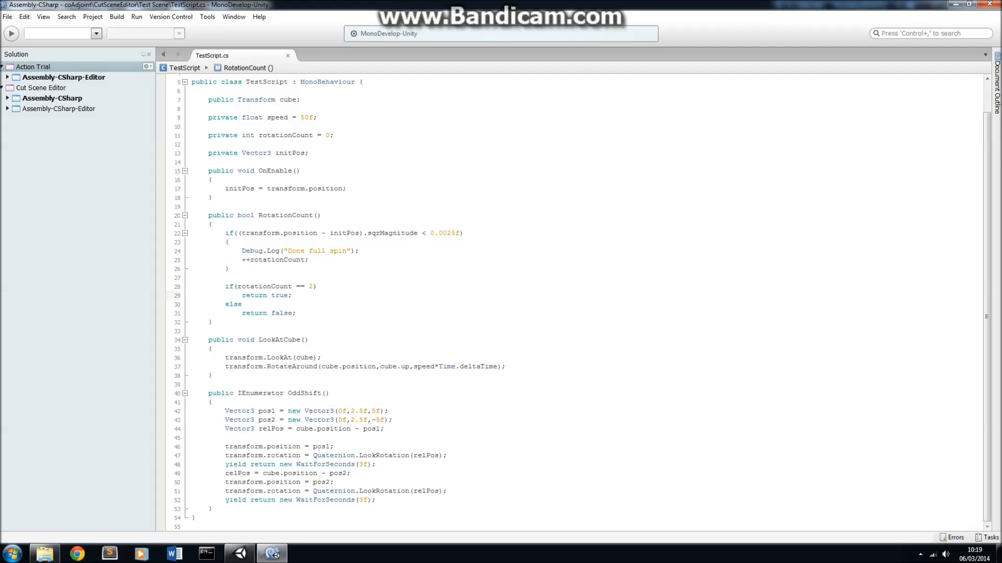
double_click(259, 393)
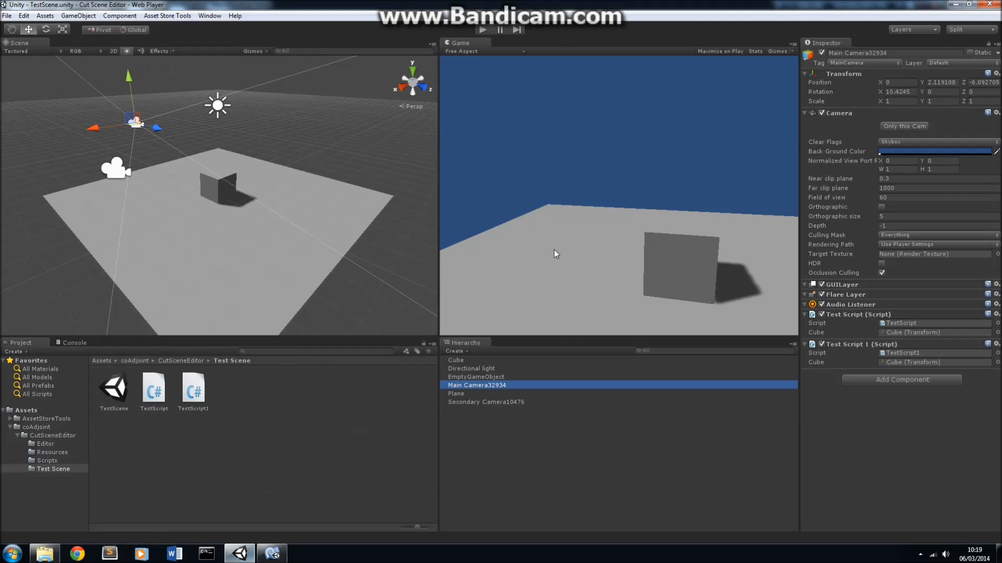
Show the Cut Scene Editor from the Window menu as a floating panel.
left_click(209, 16)
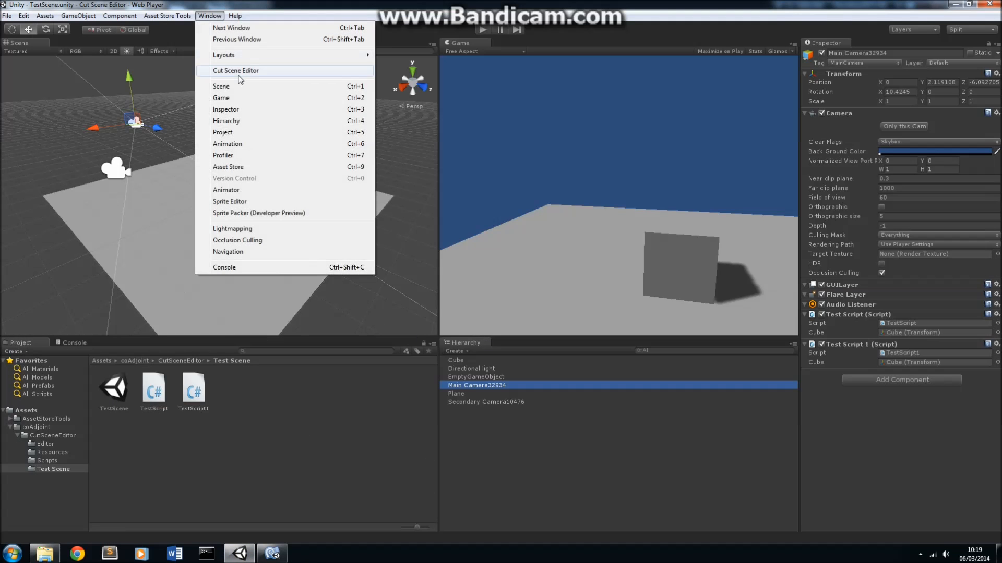
left_click(235, 70)
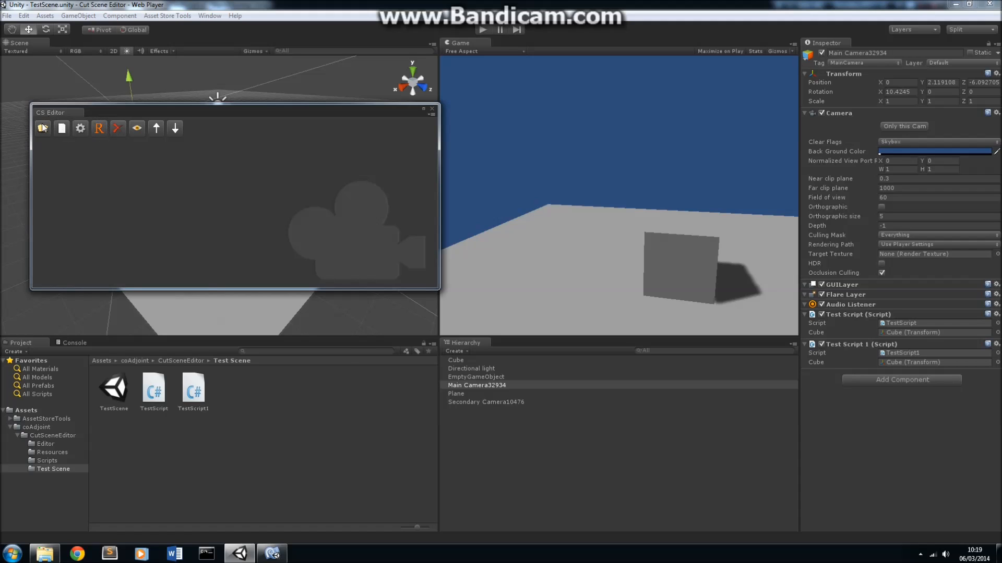
mouse_move(61, 132)
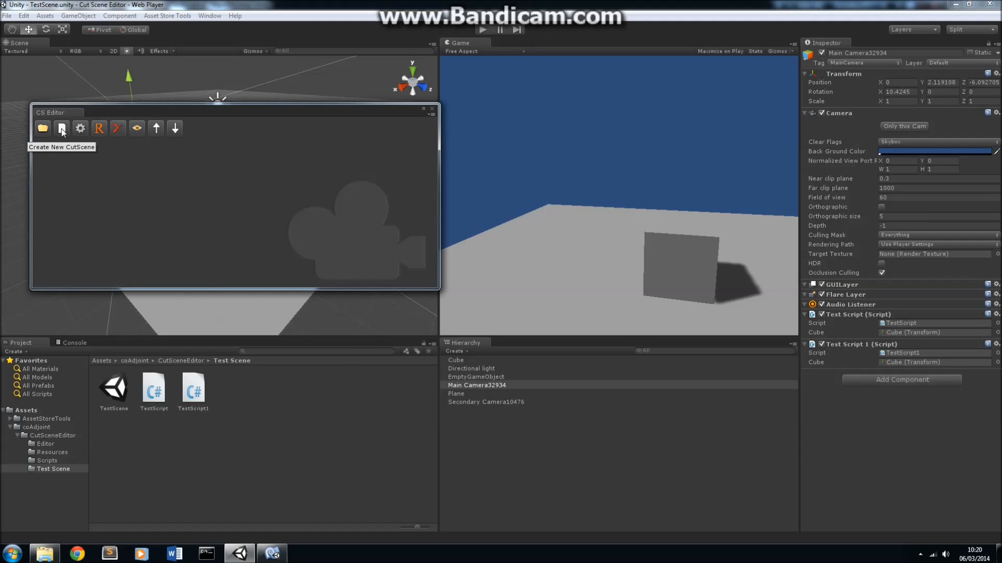
mouse_move(108, 167)
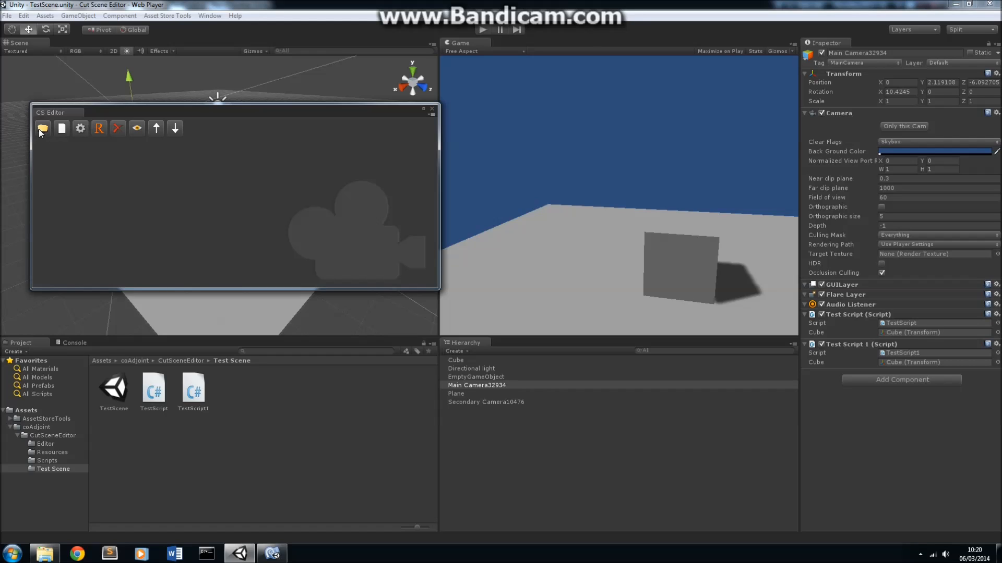
mouse_move(62, 128)
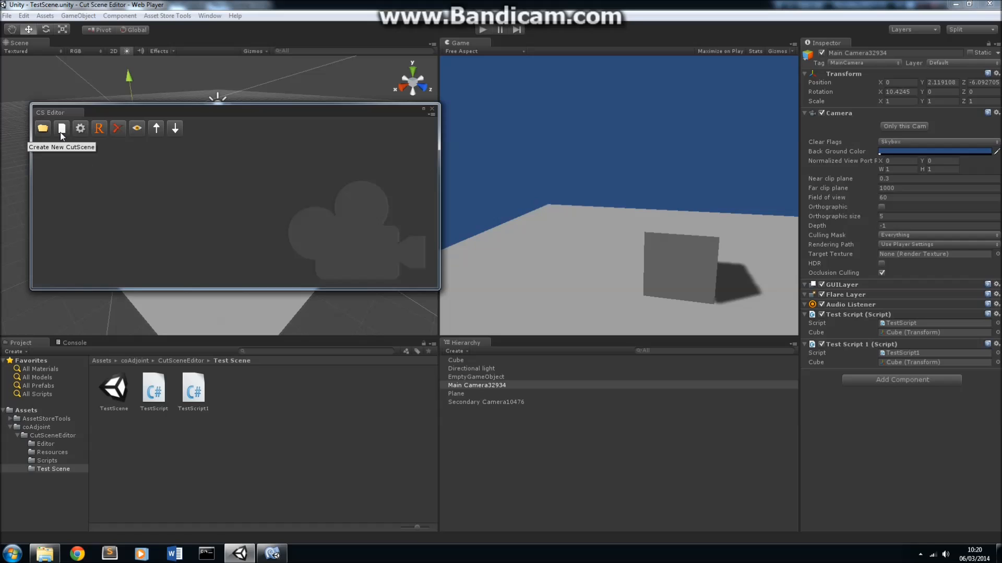
mouse_move(69, 159)
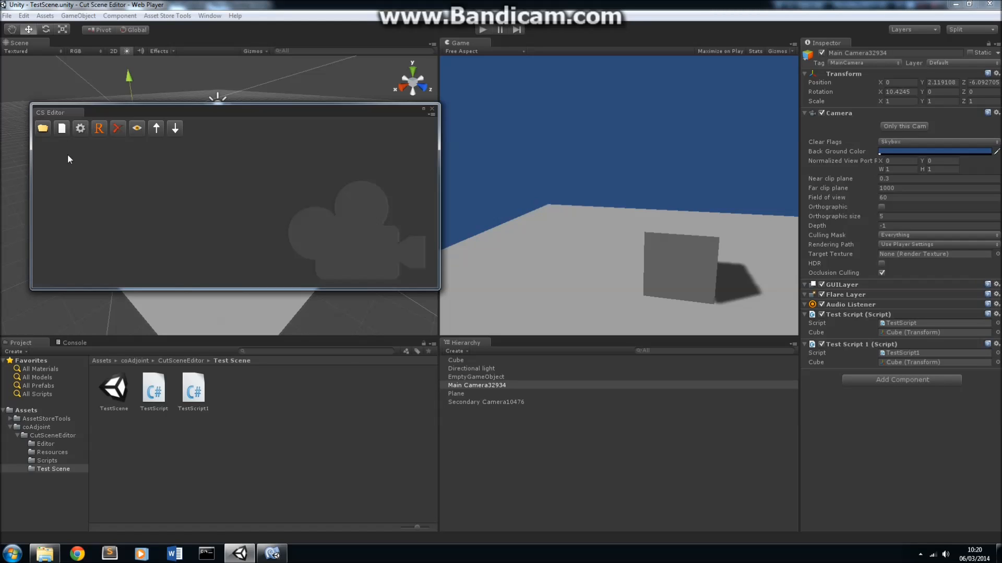
mouse_move(61, 128)
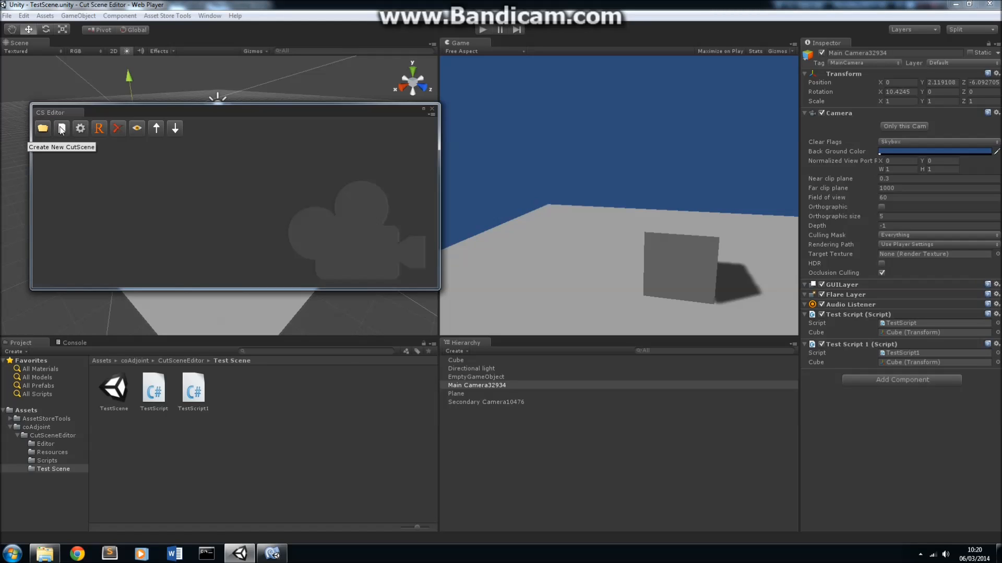
mouse_move(69, 168)
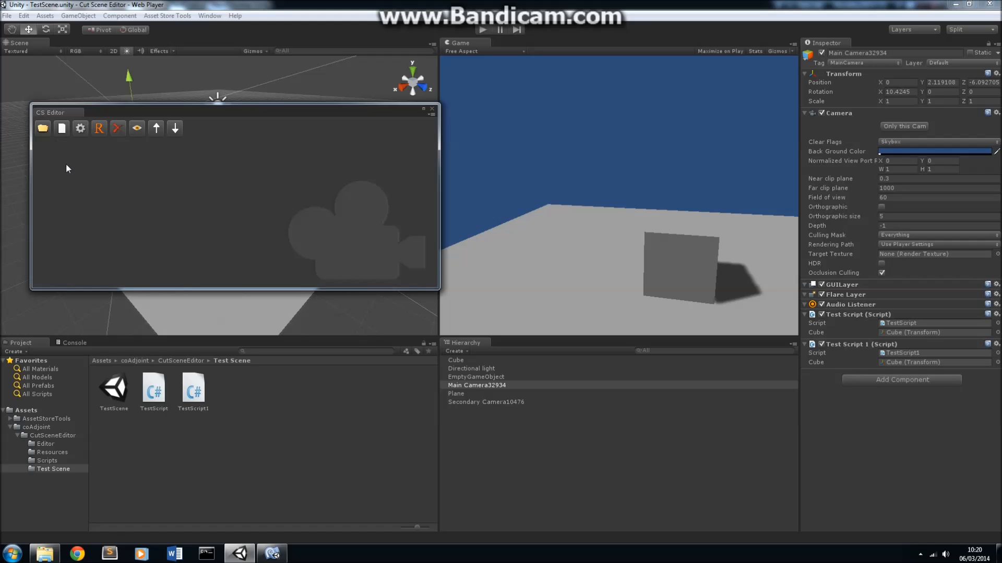
mouse_move(42, 128)
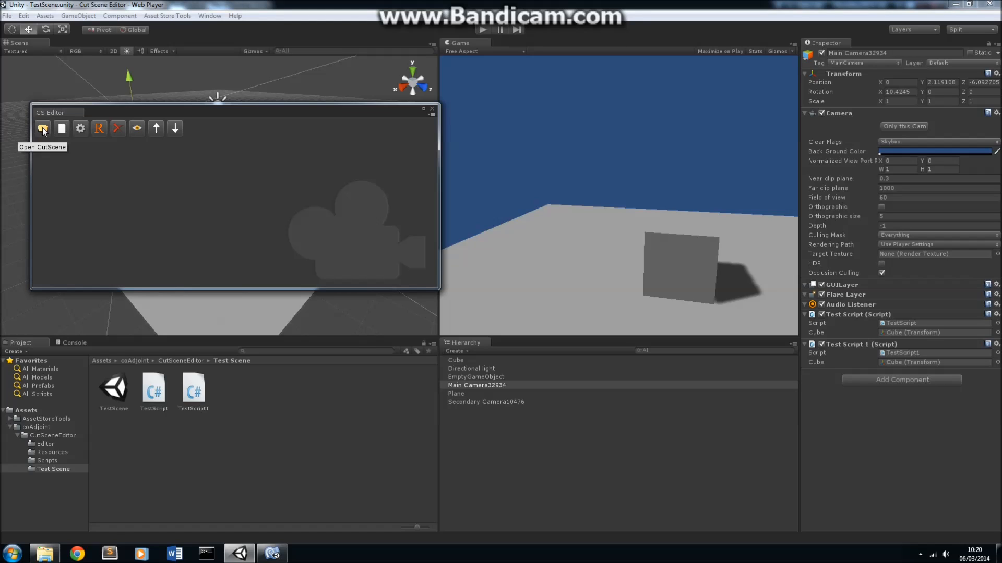
Load the saved TestScene cutscene and reveal the first step's script choices.
left_click(42, 128)
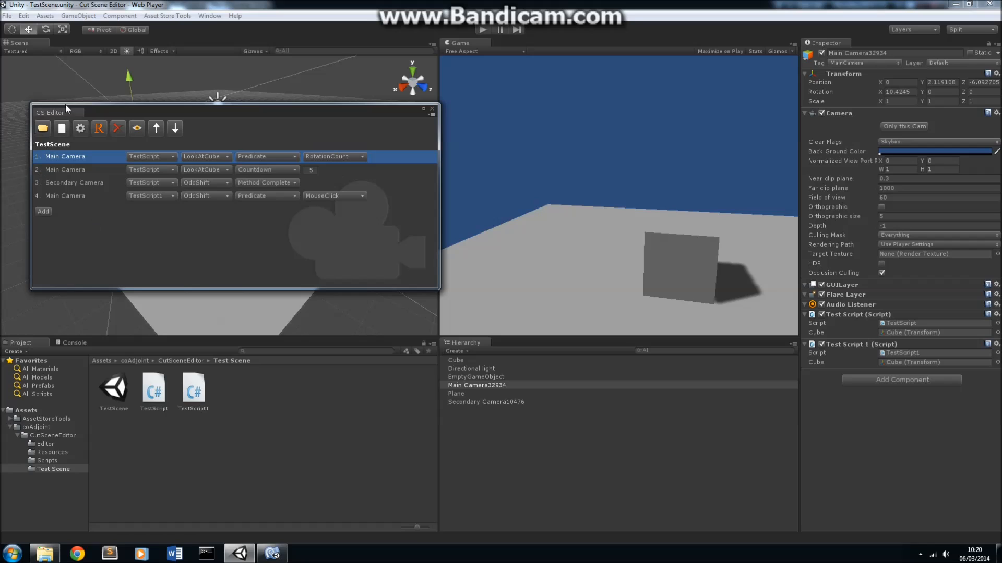
mouse_move(60, 149)
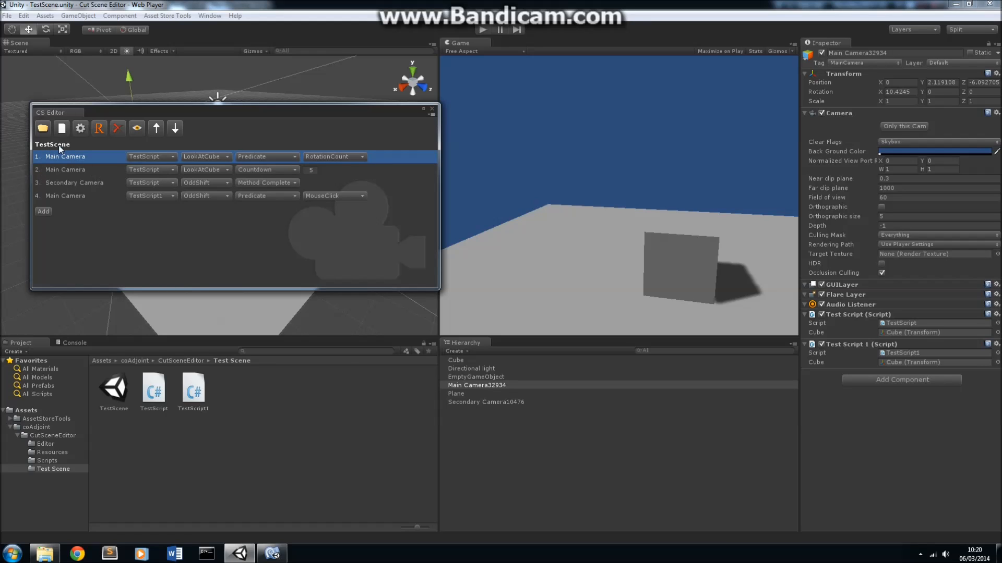
mouse_move(64, 178)
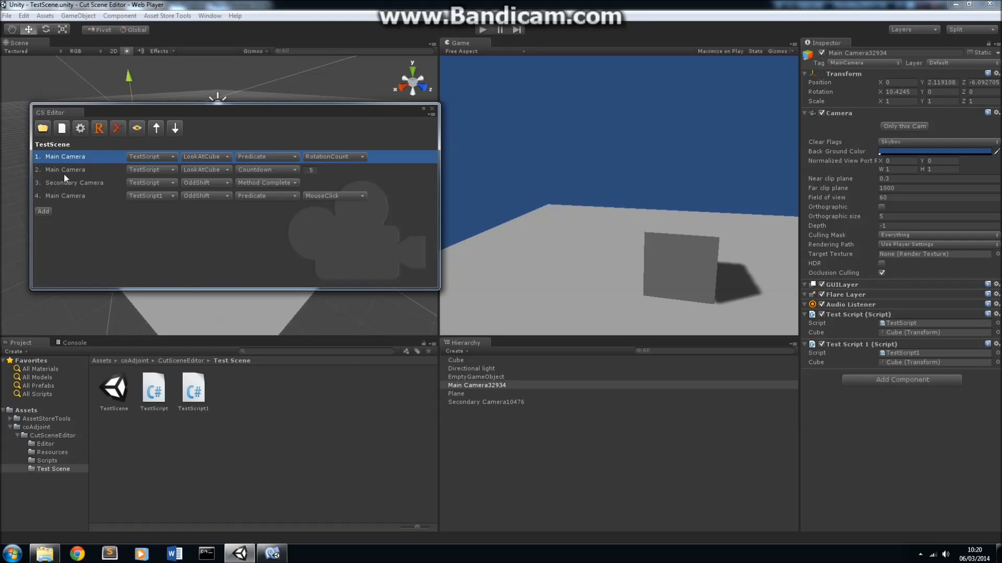
mouse_move(72, 186)
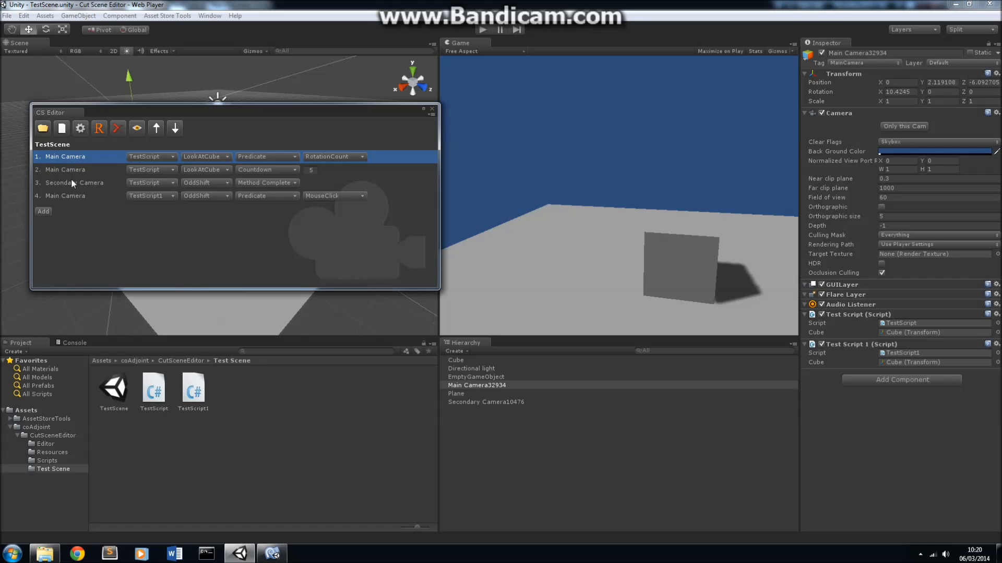
mouse_move(90, 175)
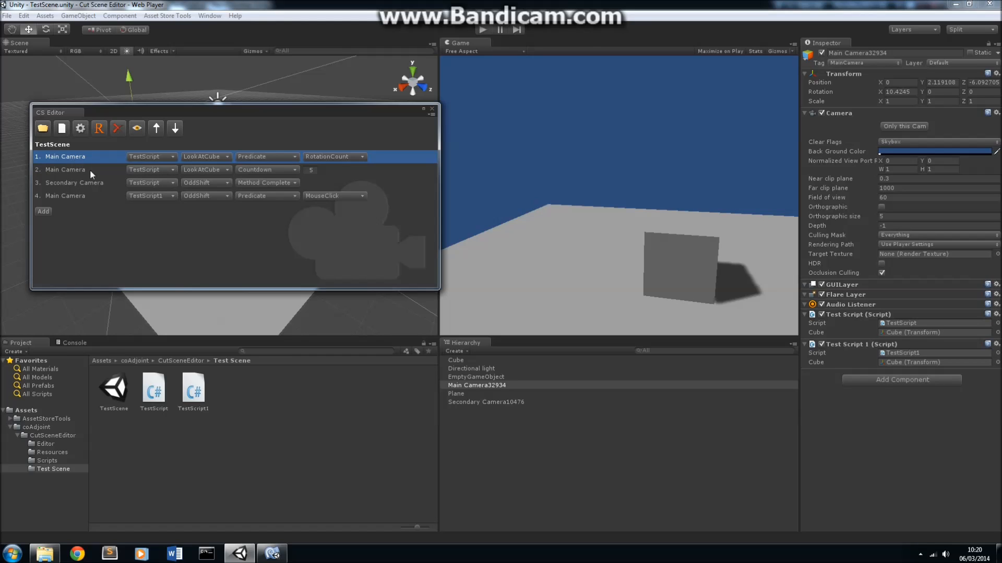
mouse_move(63, 157)
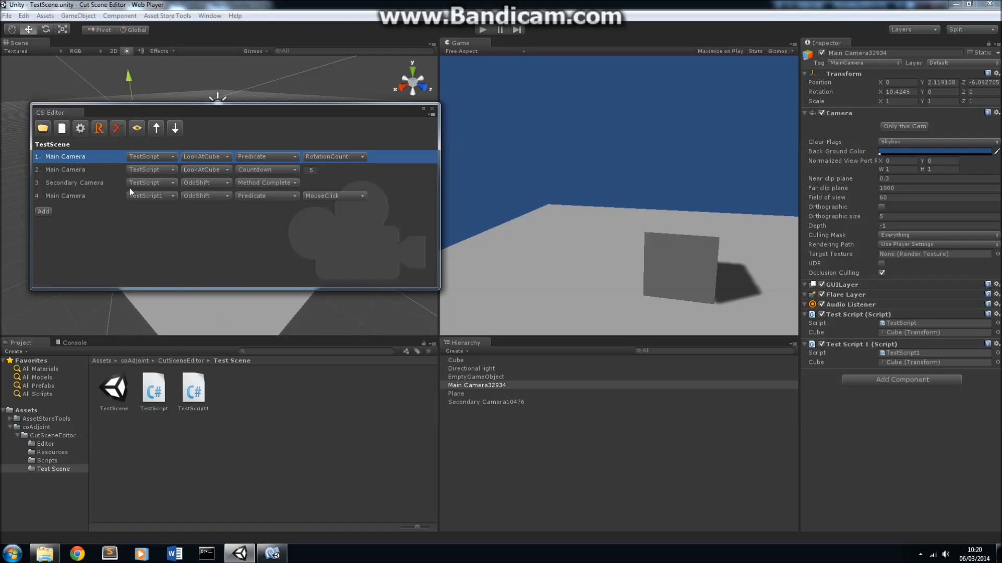
mouse_move(80, 178)
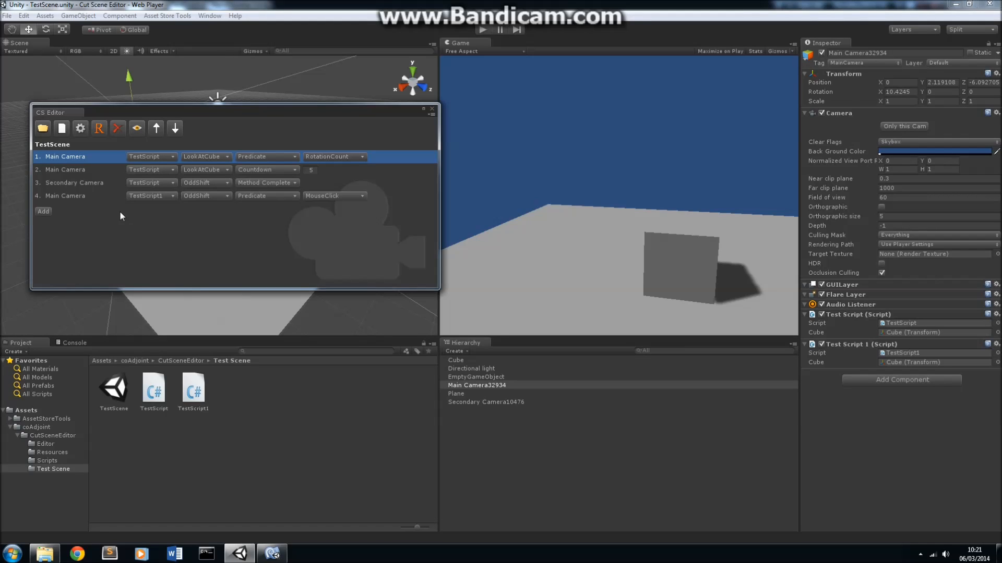
mouse_move(131, 177)
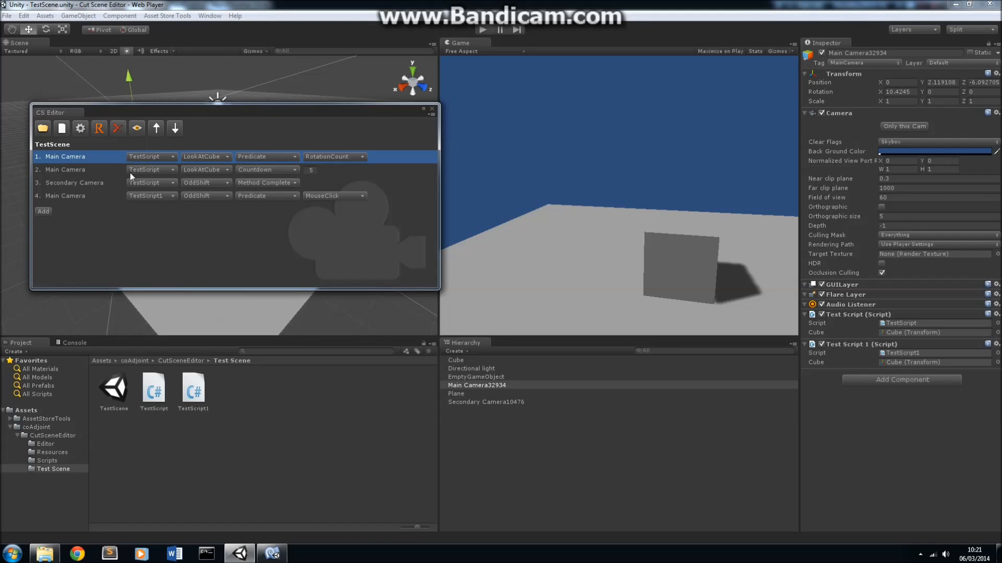
mouse_move(126, 155)
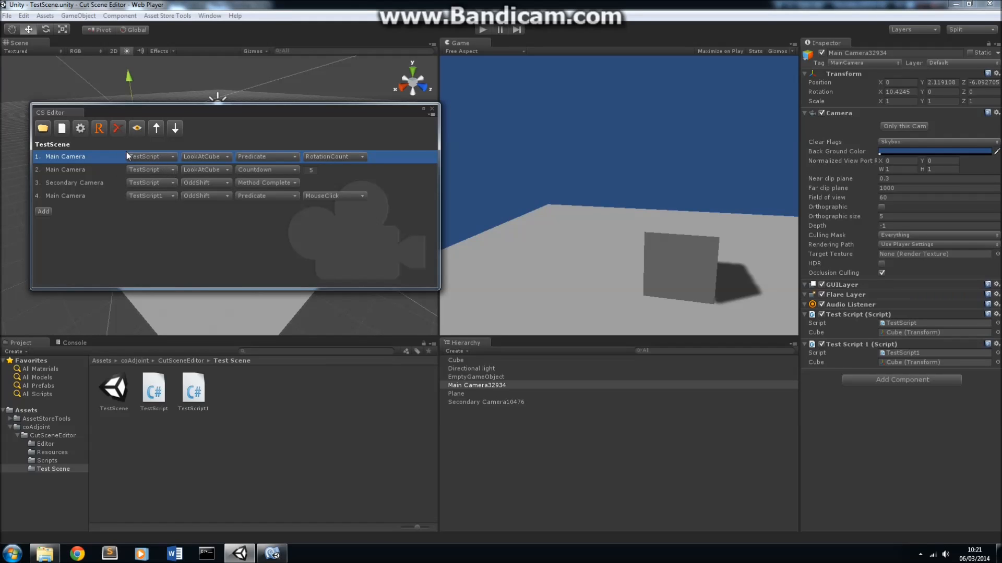
mouse_move(248, 198)
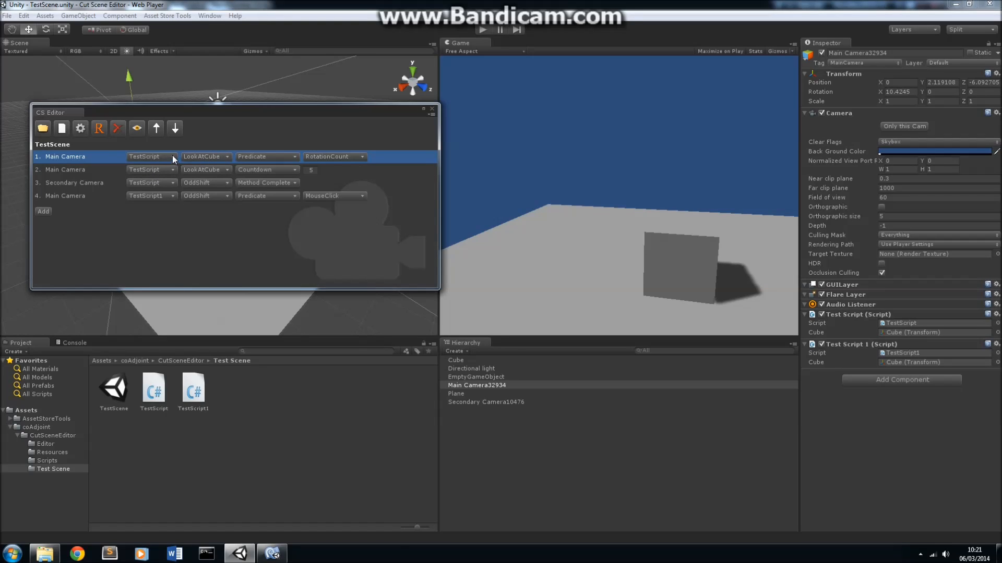
left_click(151, 157)
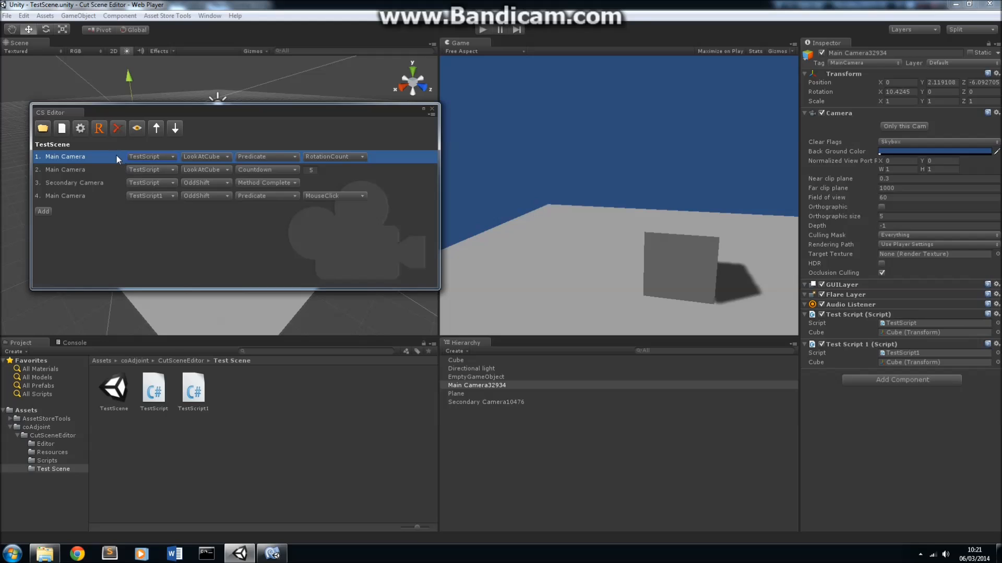
mouse_move(126, 235)
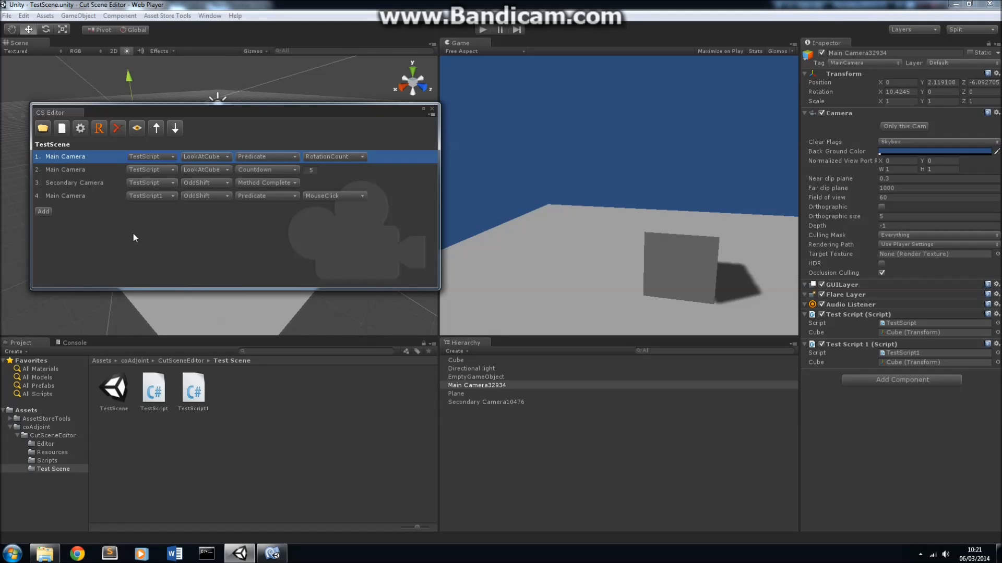
mouse_move(226, 158)
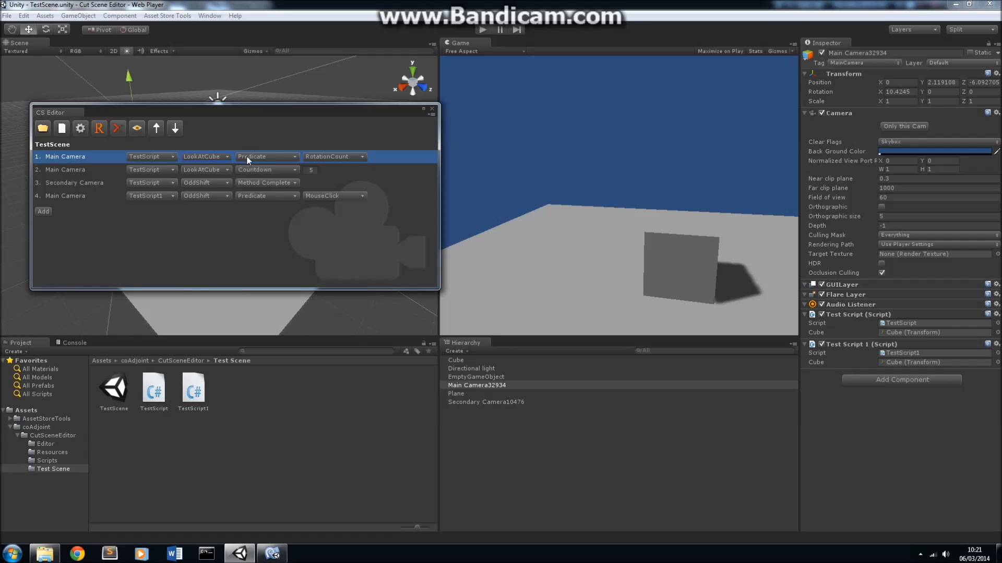
mouse_move(353, 166)
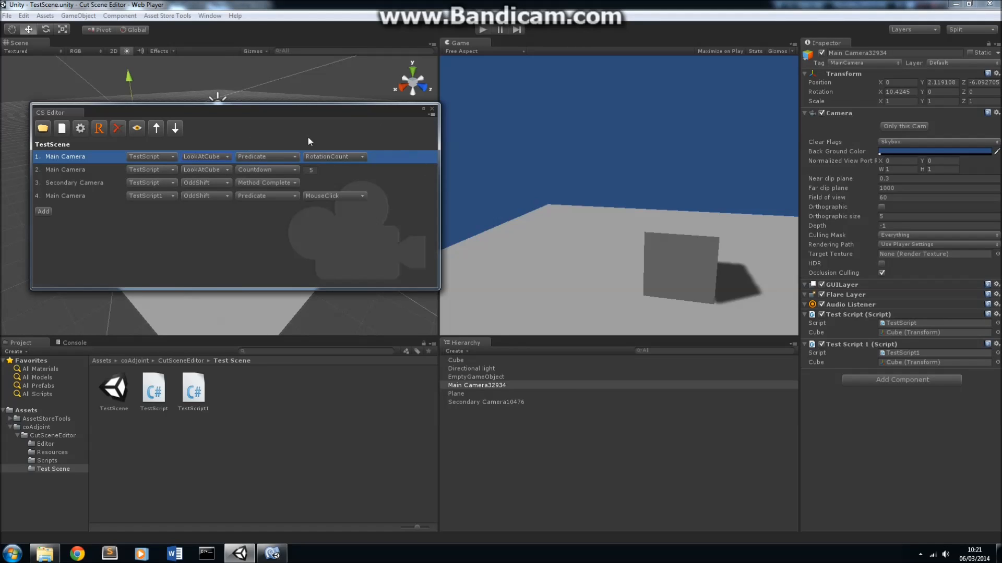
mouse_move(225, 146)
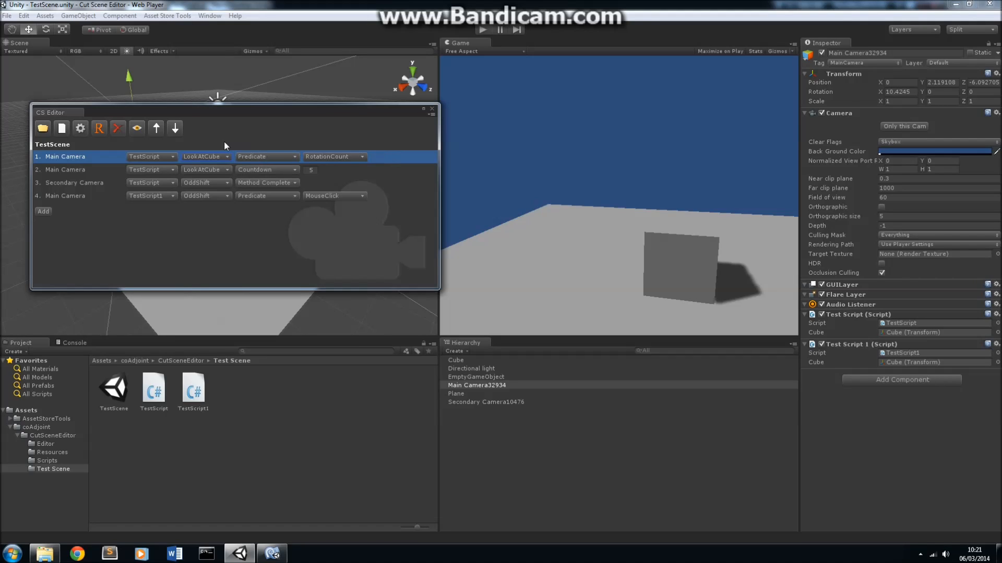
mouse_move(252, 149)
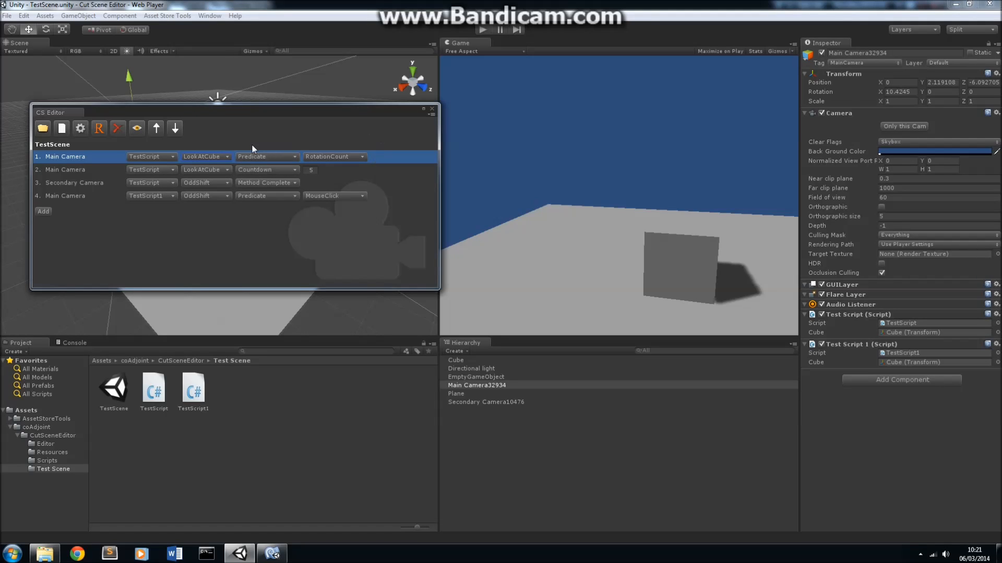
mouse_move(290, 161)
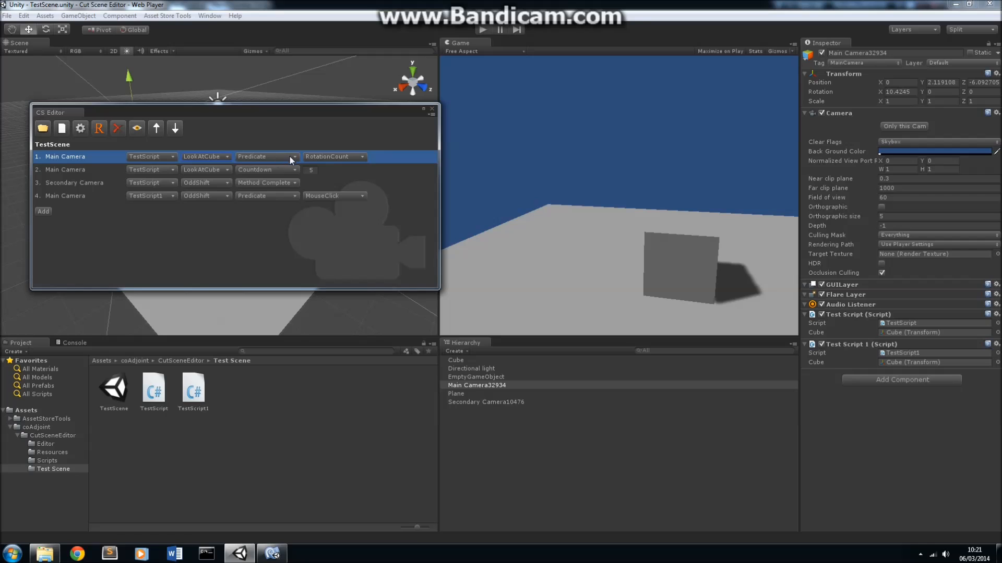
mouse_move(288, 141)
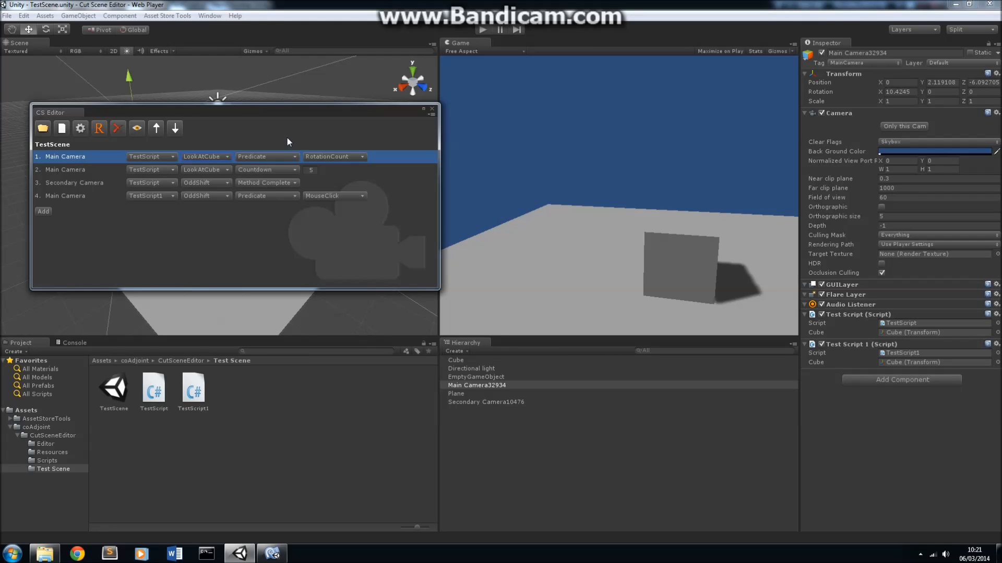
mouse_move(286, 141)
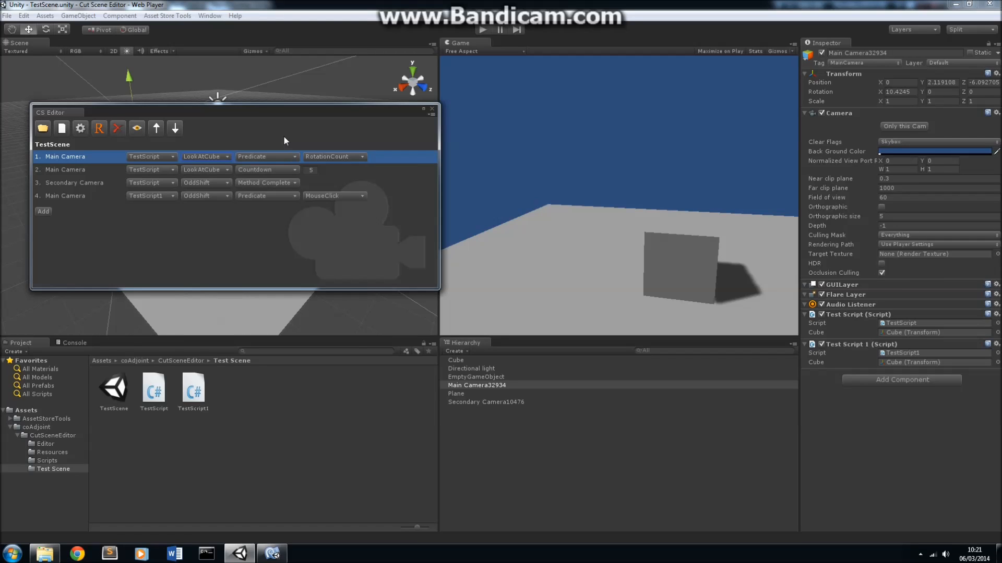
mouse_move(63, 157)
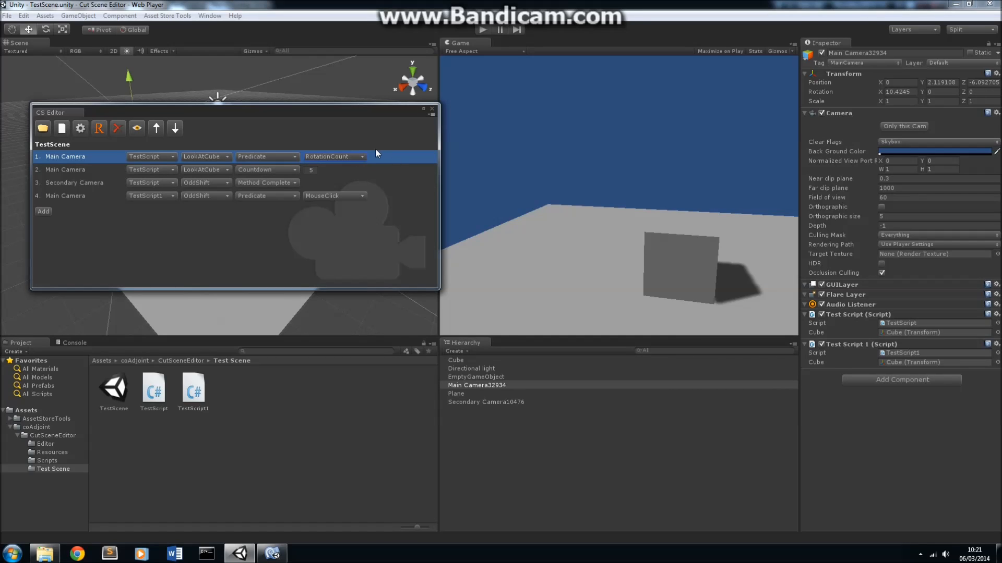
mouse_move(317, 165)
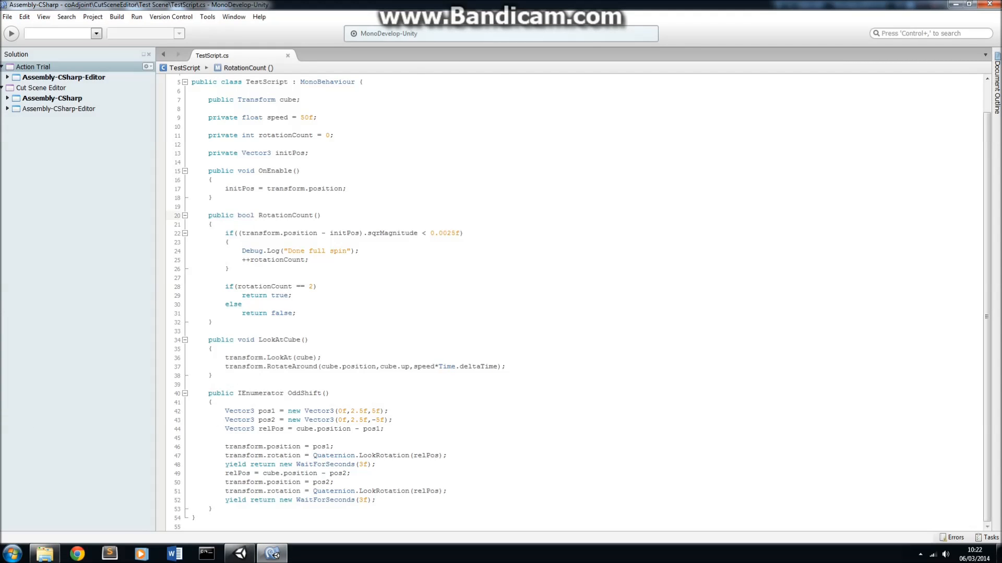
Return from MonoDevelop to the Unity editor with the TestScene cutscene list.
left_click(238, 215)
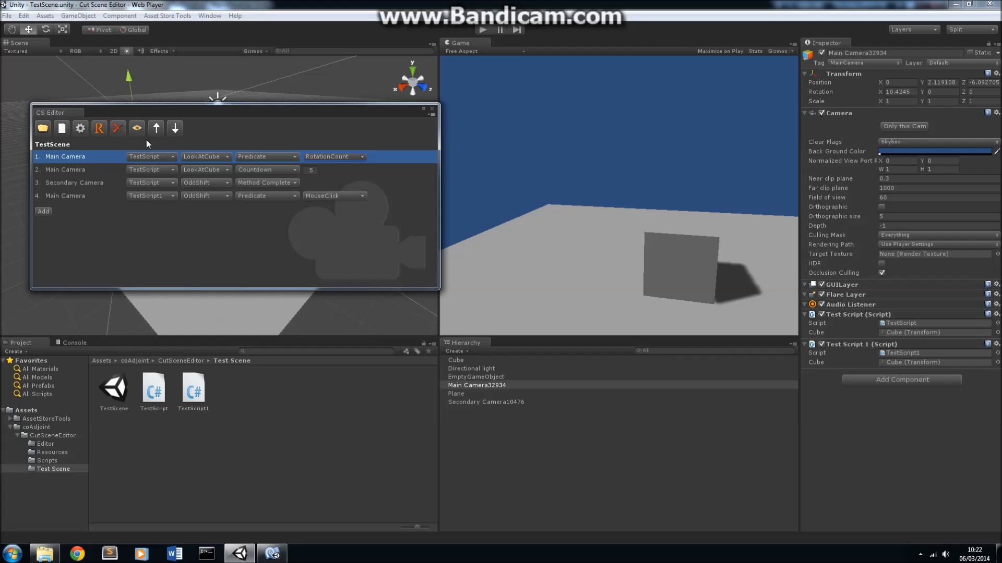
mouse_move(214, 221)
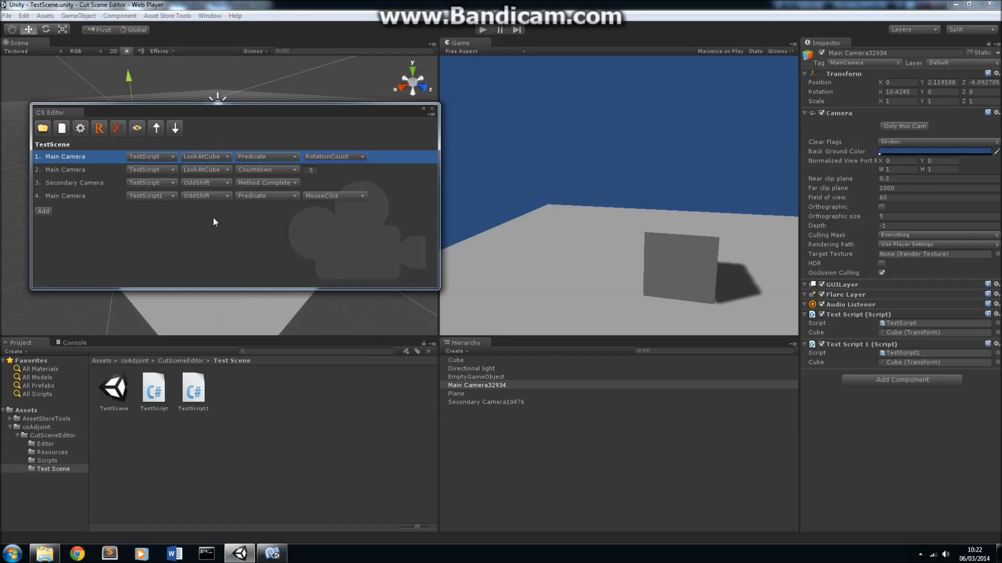
mouse_move(136, 128)
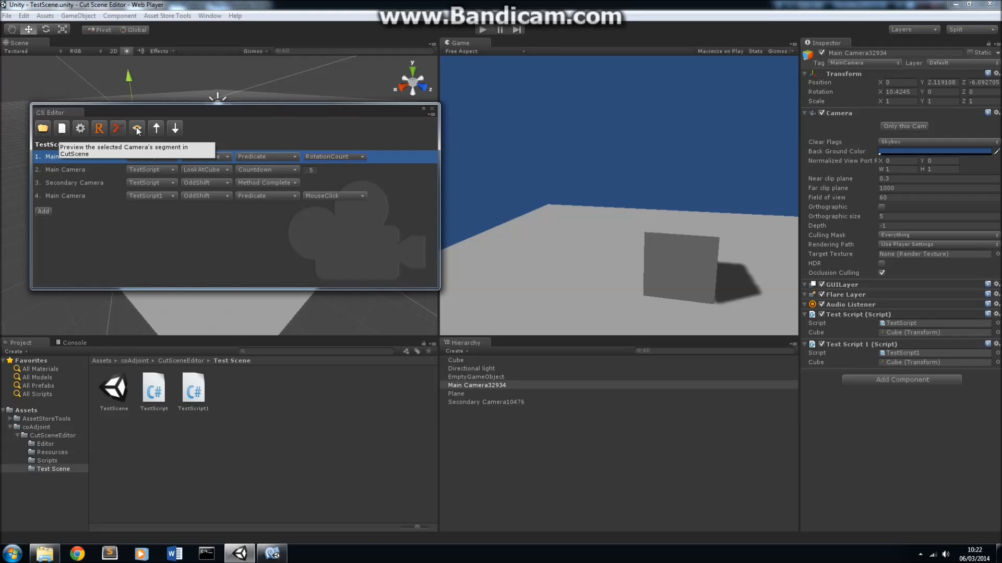
Preview the first Main Camera orbit until 'Done full spin' is logged, then stop it.
left_click(137, 128)
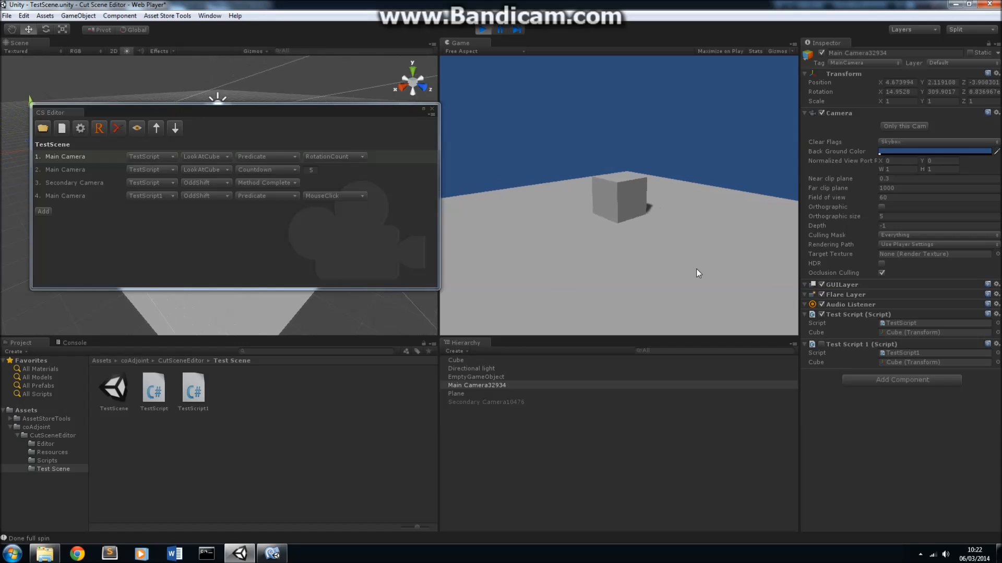
left_click(483, 29)
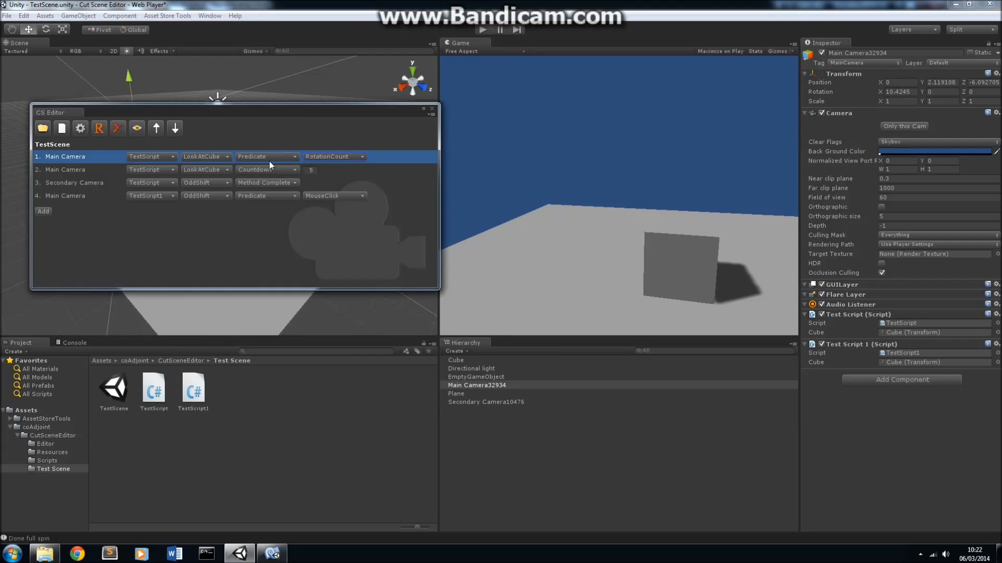
mouse_move(298, 114)
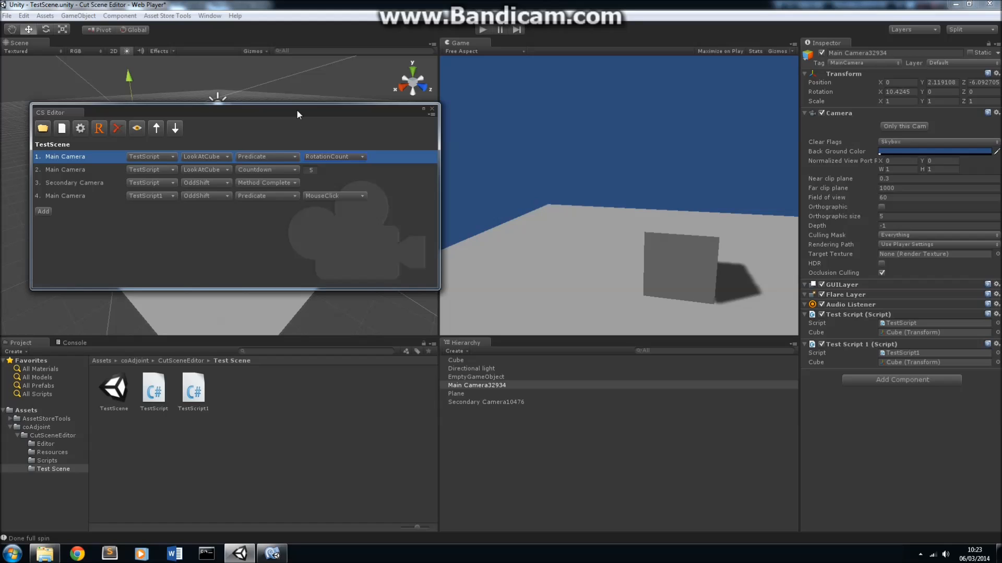
mouse_move(76, 170)
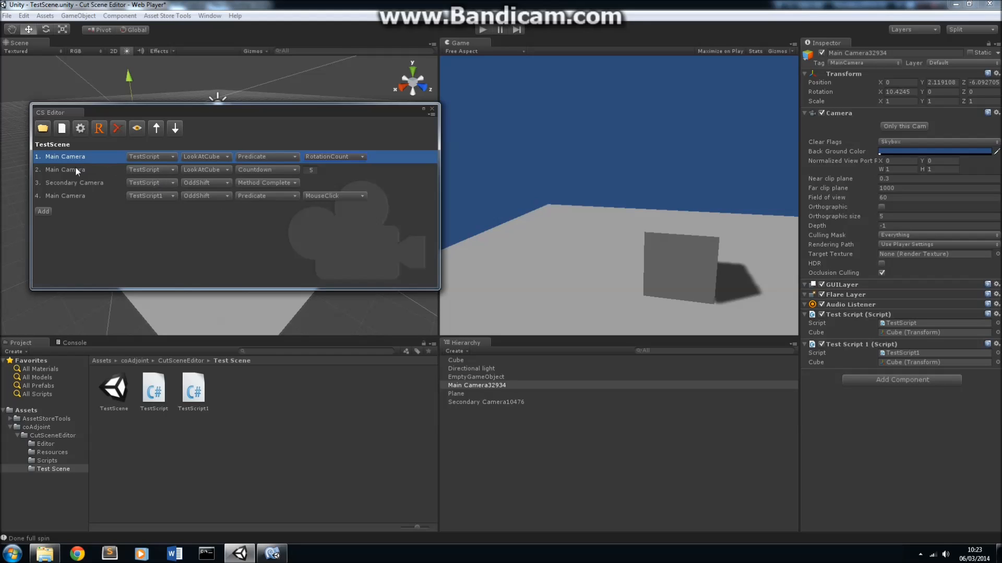
Preview the second Main Camera segment's 5-second countdown orbit, then stop it.
left_click(63, 169)
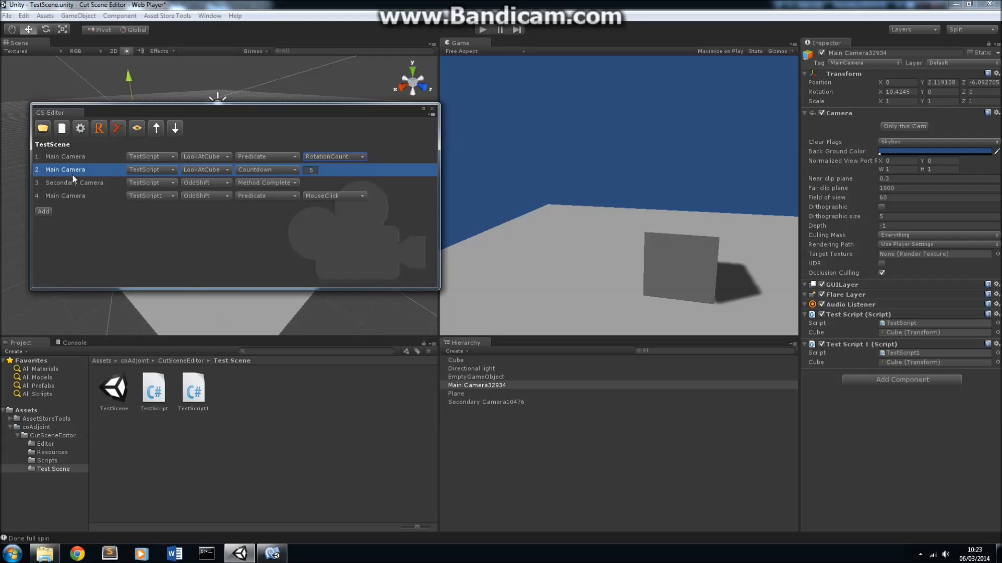
mouse_move(207, 171)
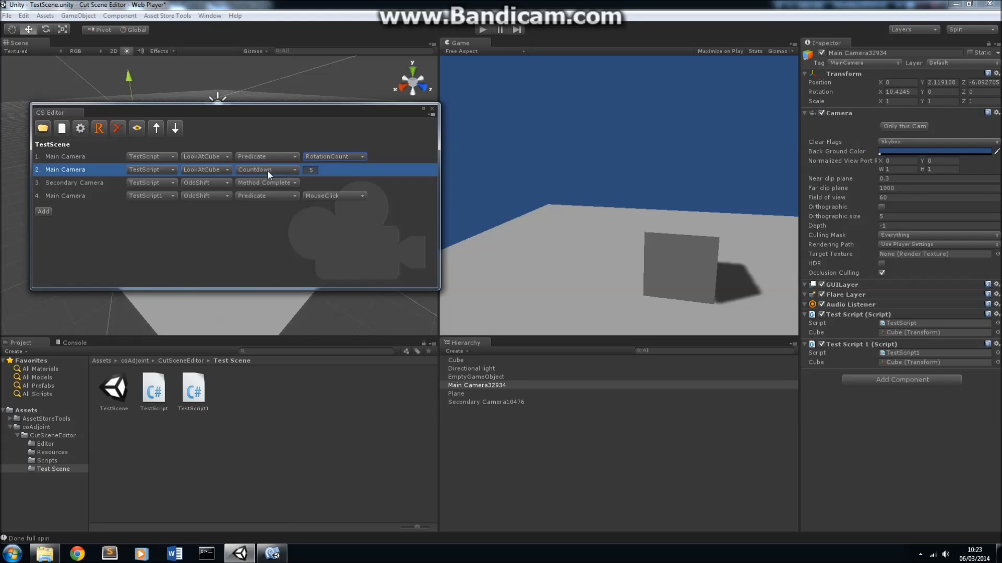
mouse_move(137, 128)
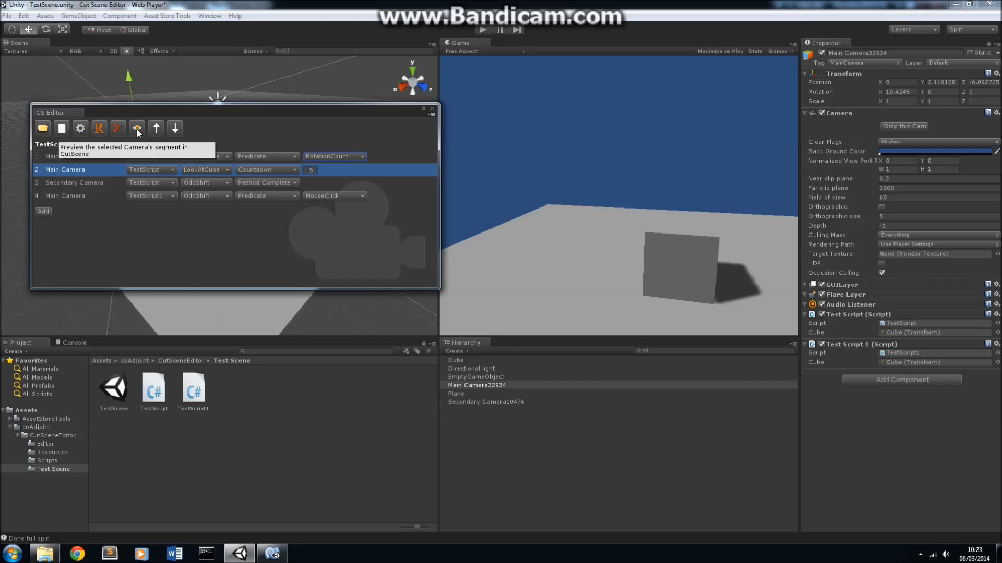
left_click(136, 127)
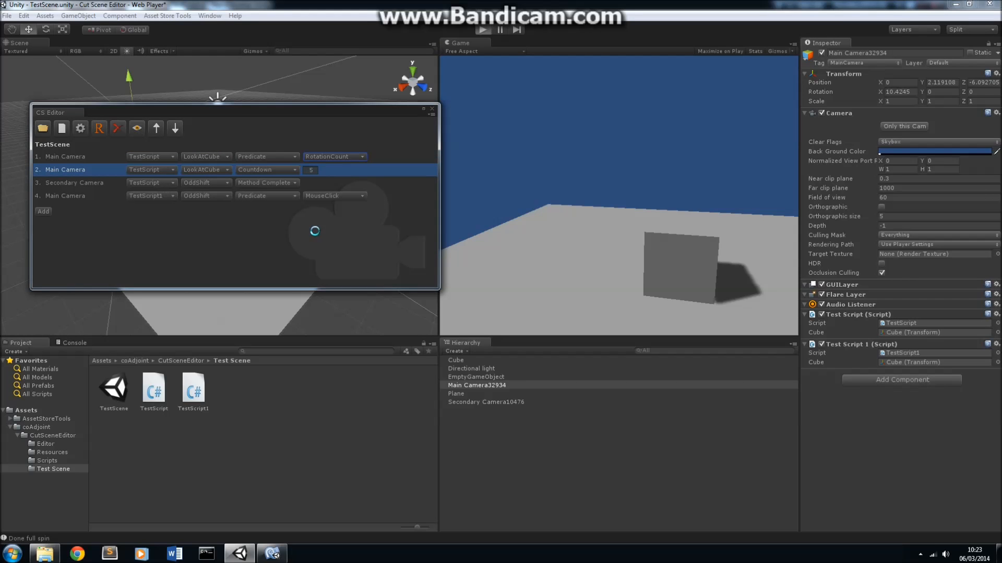
left_click(482, 29)
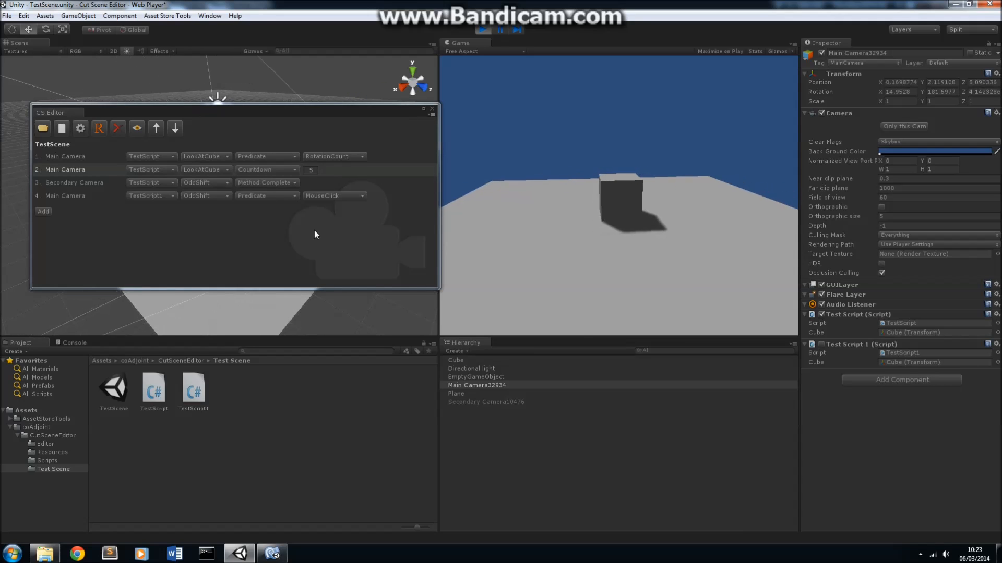
left_click(482, 29)
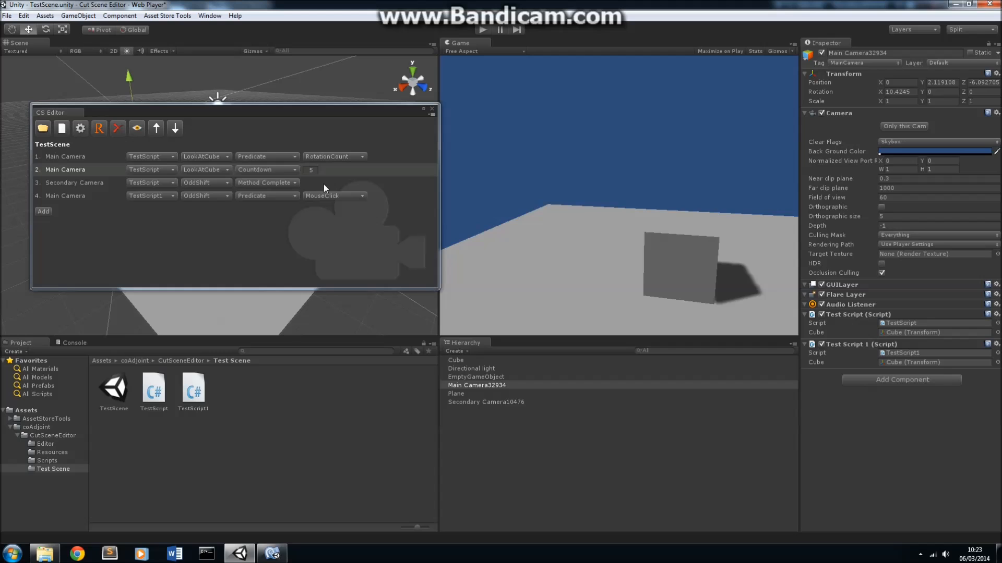
Select the Secondary Camera step, review OddShift's three-second wait line, and return to Unity.
left_click(74, 183)
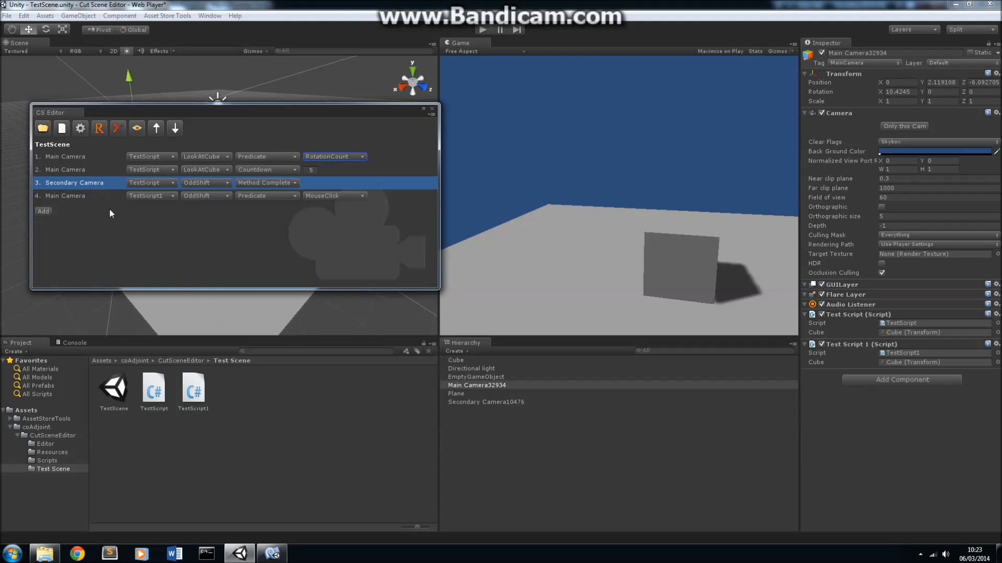
mouse_move(228, 179)
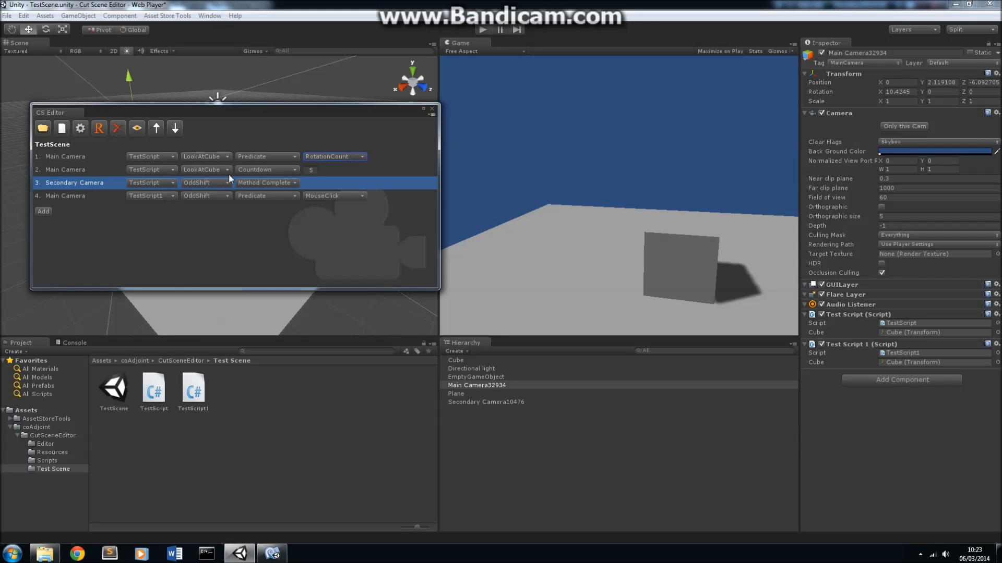
mouse_move(251, 187)
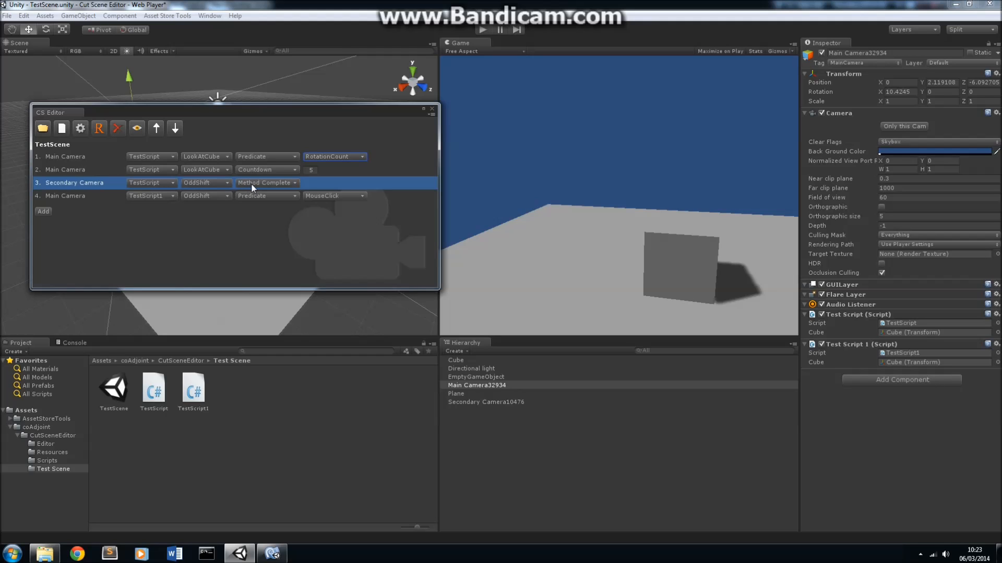
mouse_move(81, 197)
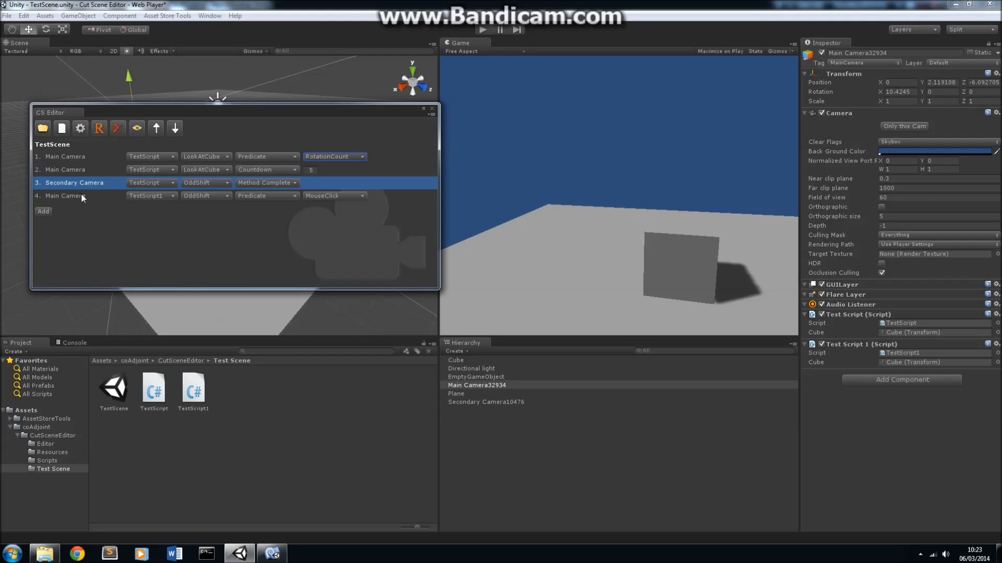
mouse_move(259, 187)
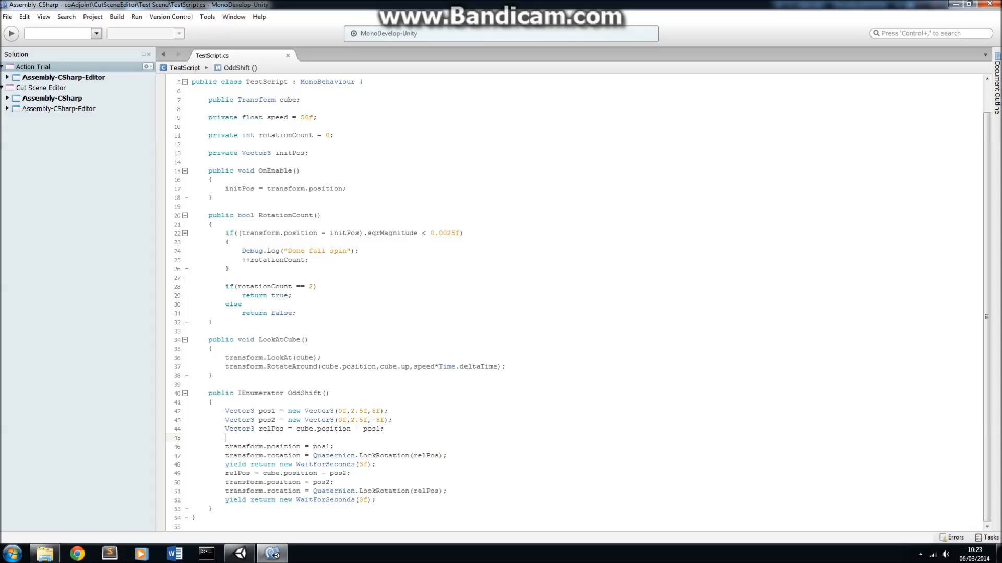
double_click(300, 465)
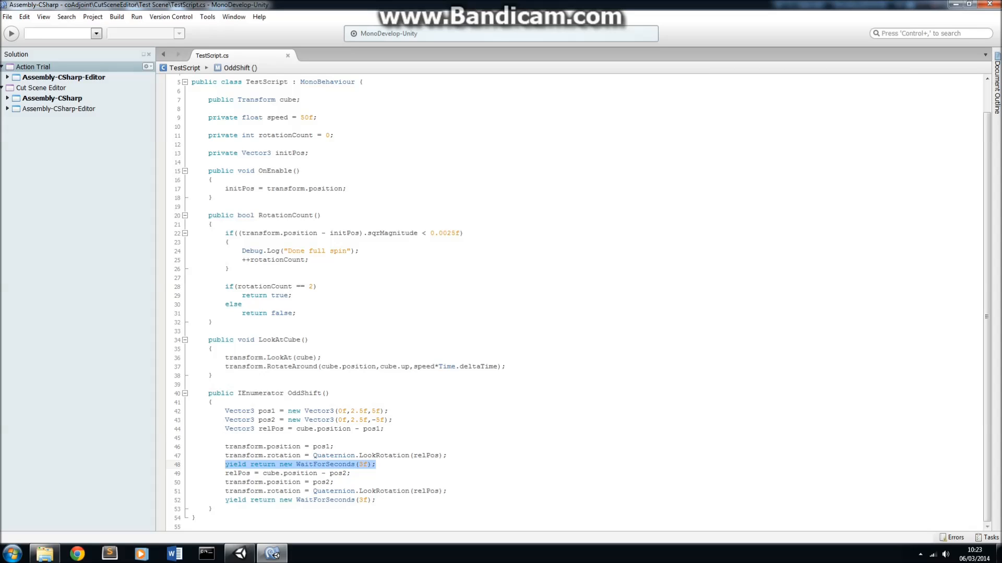
left_click(268, 553)
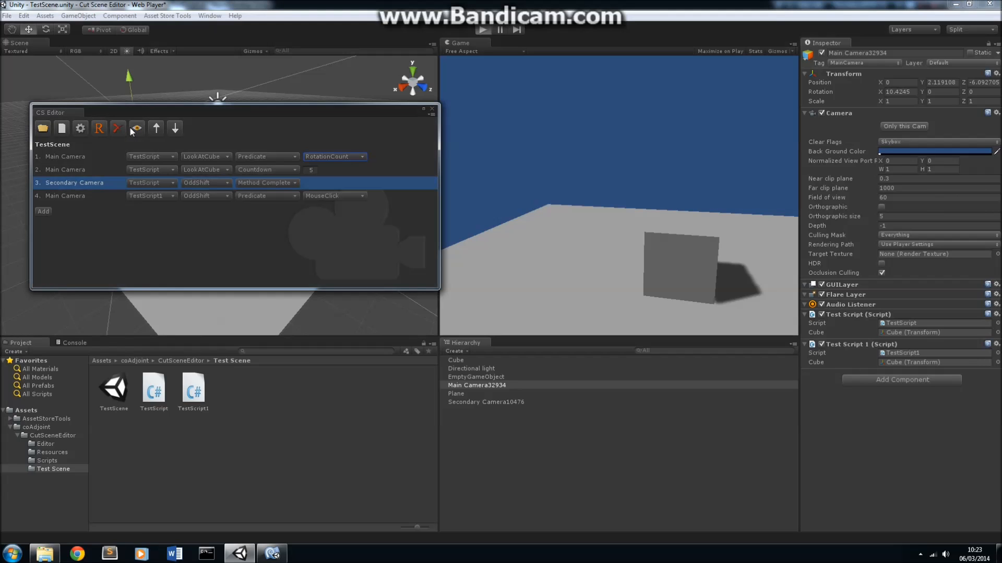
left_click(482, 29)
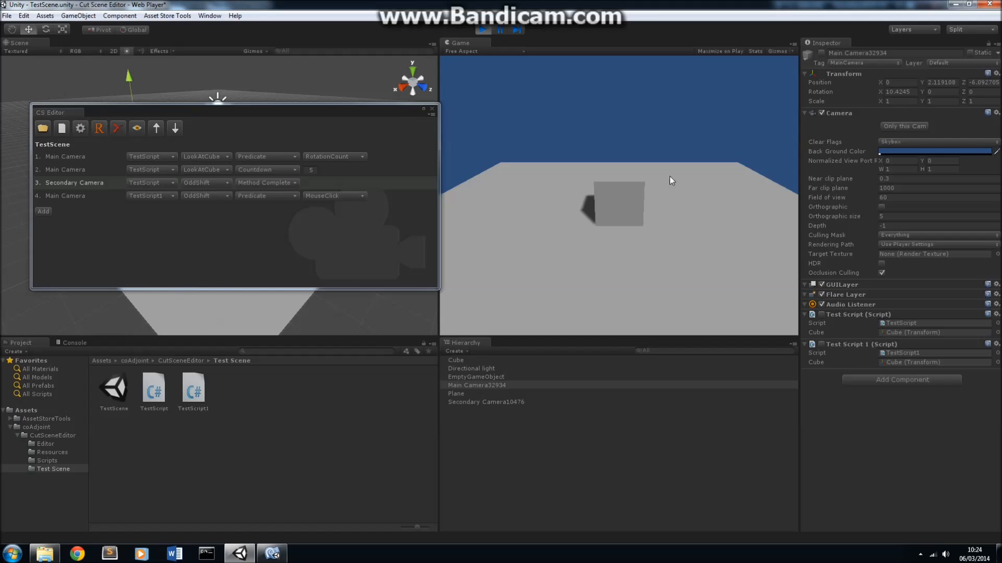
mouse_move(695, 292)
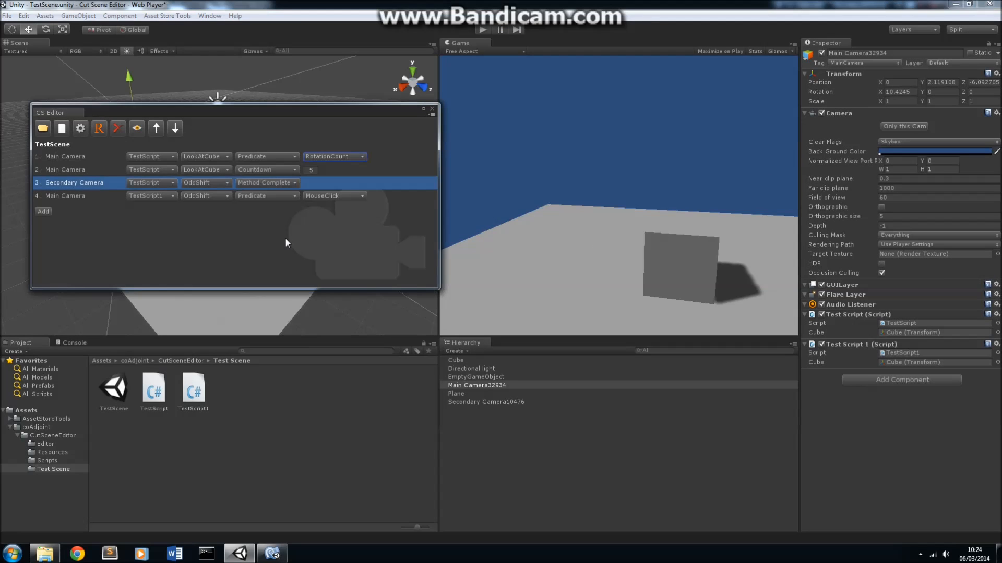
mouse_move(97, 211)
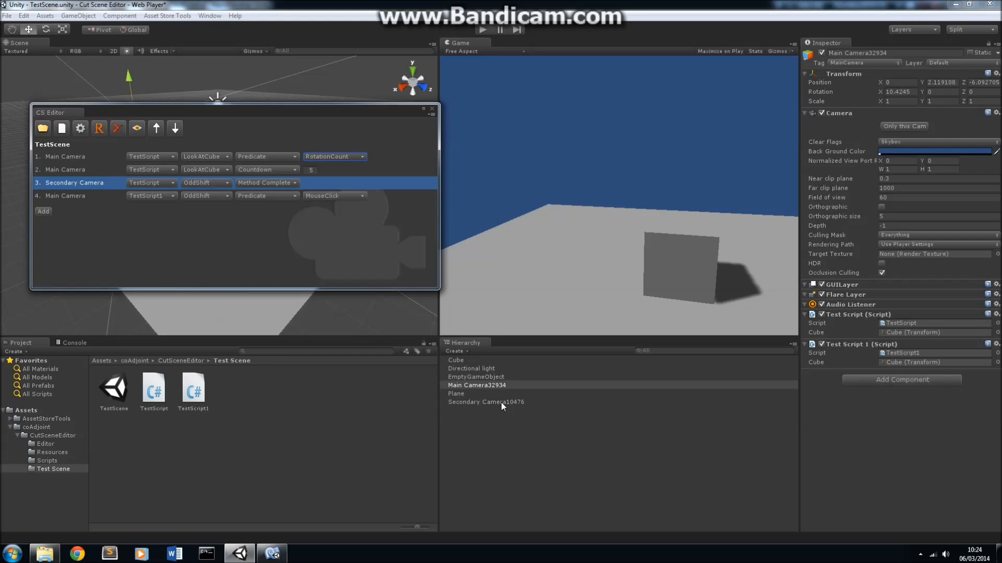
mouse_move(92, 157)
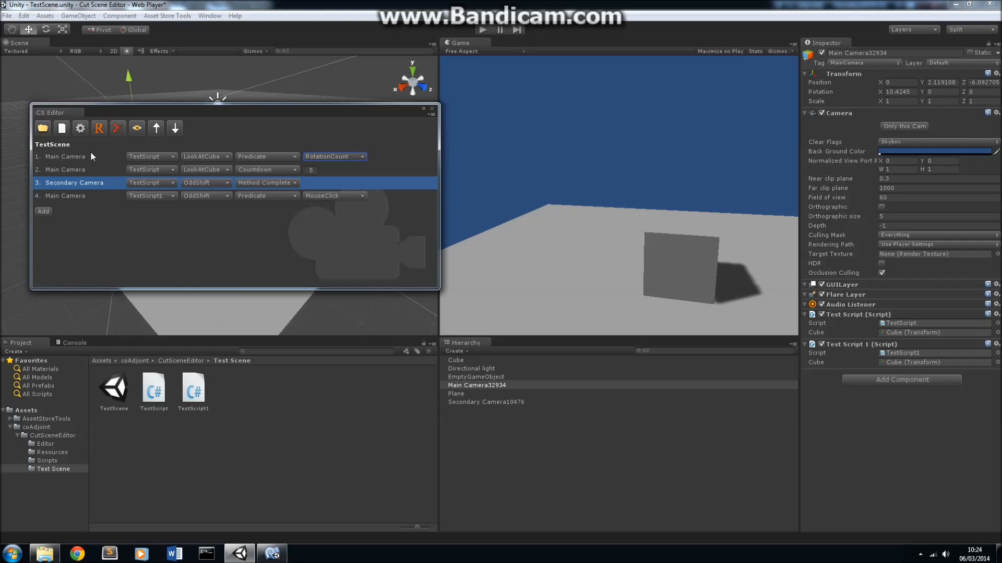
mouse_move(66, 221)
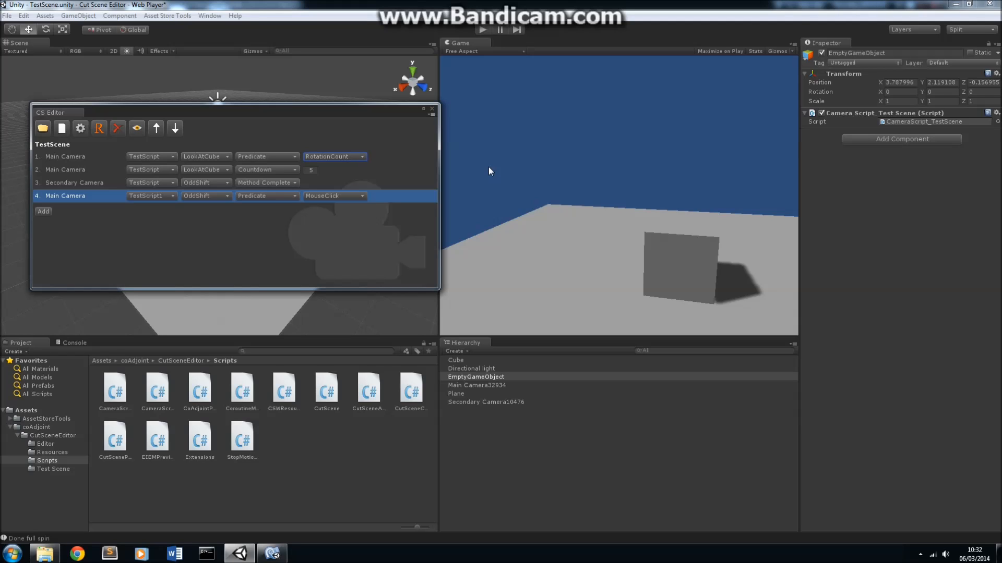
mouse_move(80, 127)
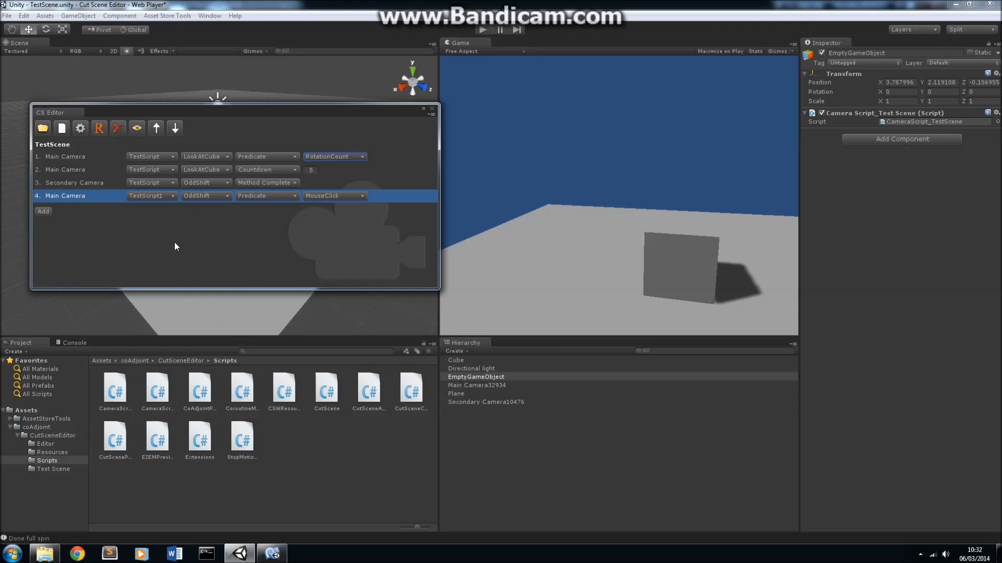
mouse_move(155, 225)
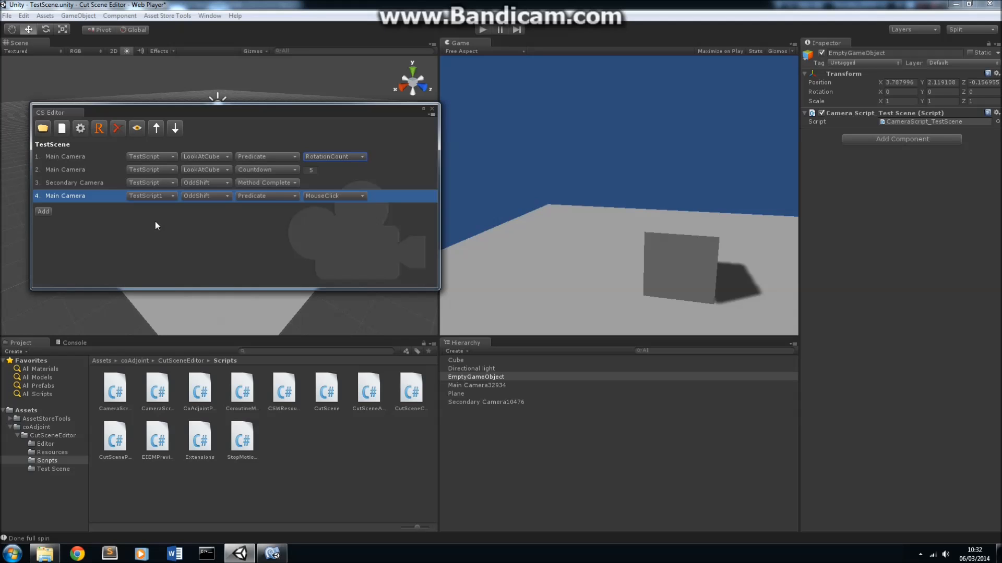
mouse_move(259, 215)
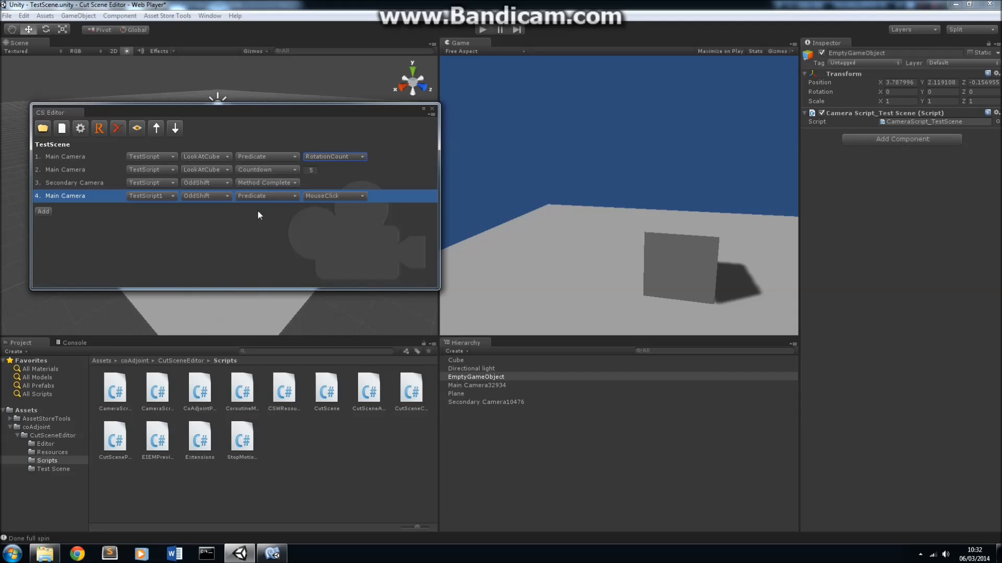
mouse_move(126, 392)
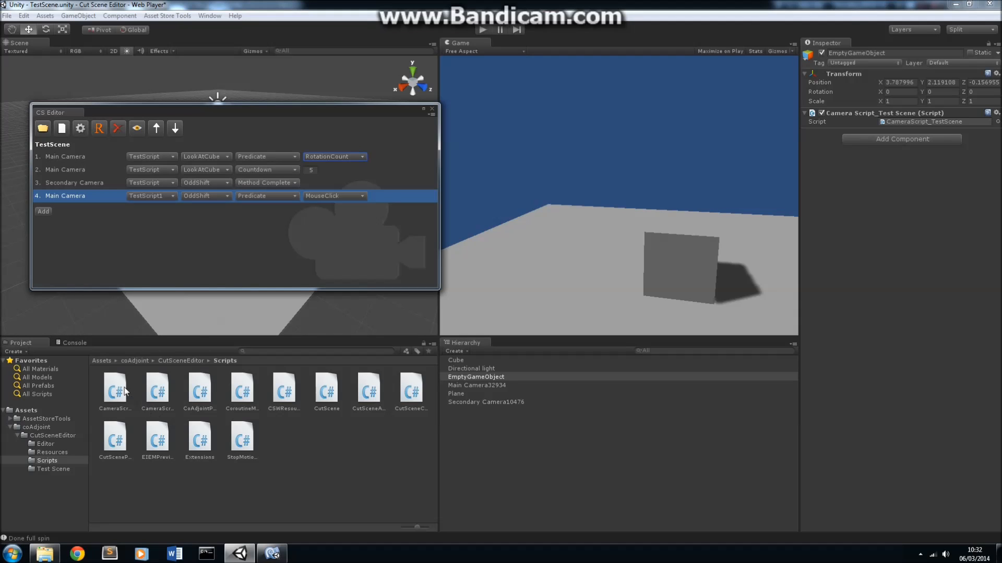
Review generated CameraScript_TestScene code and EmptyGameObject's component, then start the scene.
left_click(115, 386)
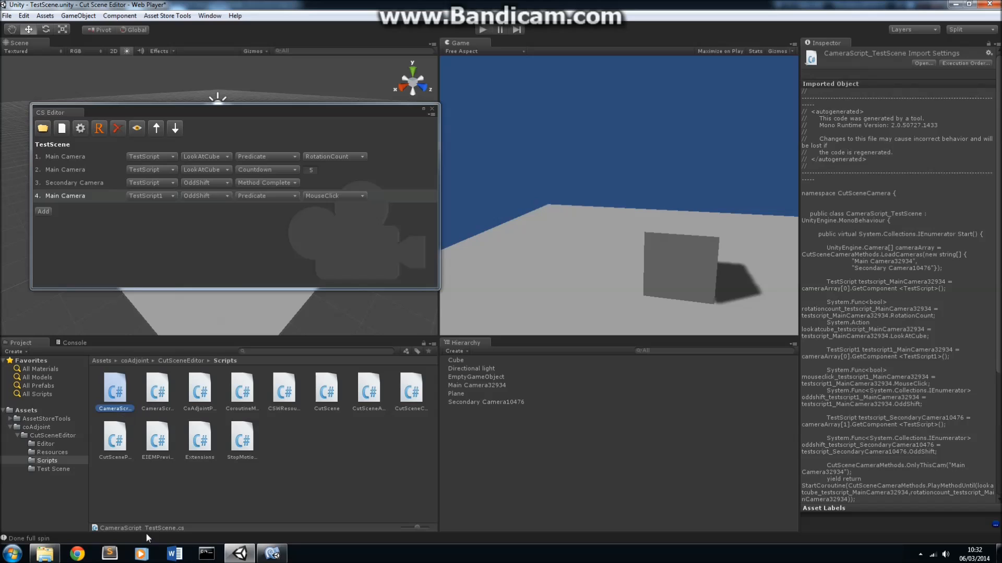
mouse_move(218, 283)
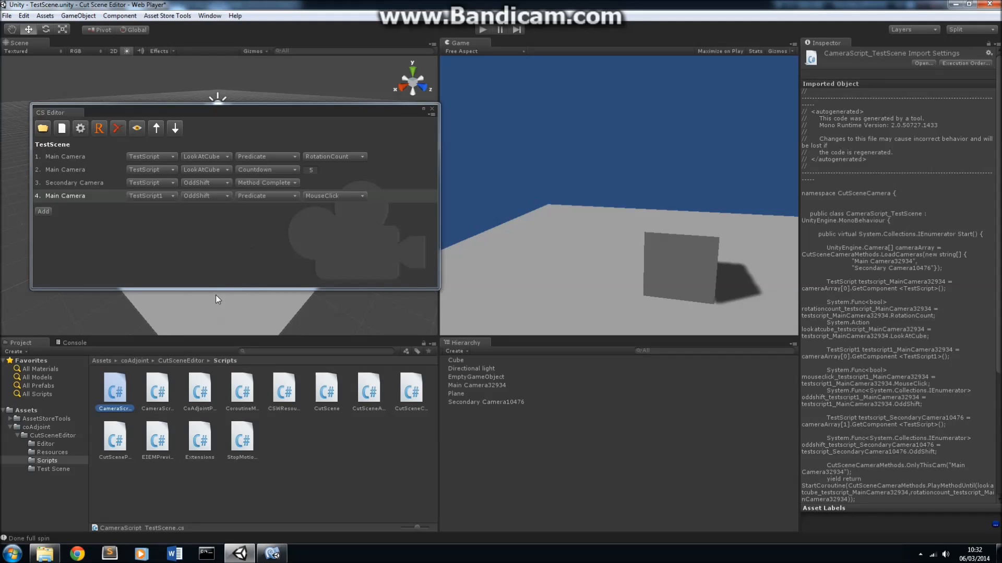
left_click(476, 376)
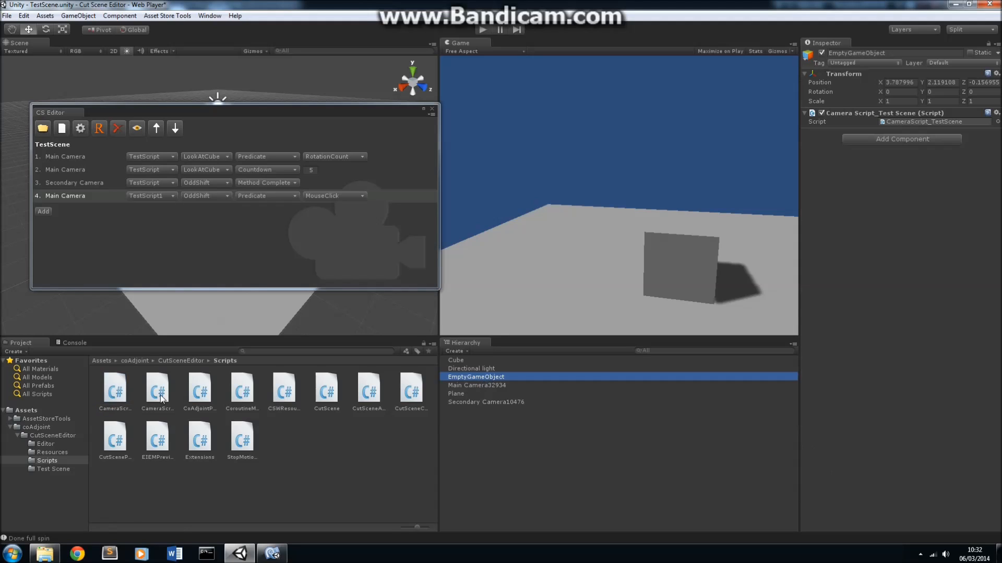
mouse_move(449, 135)
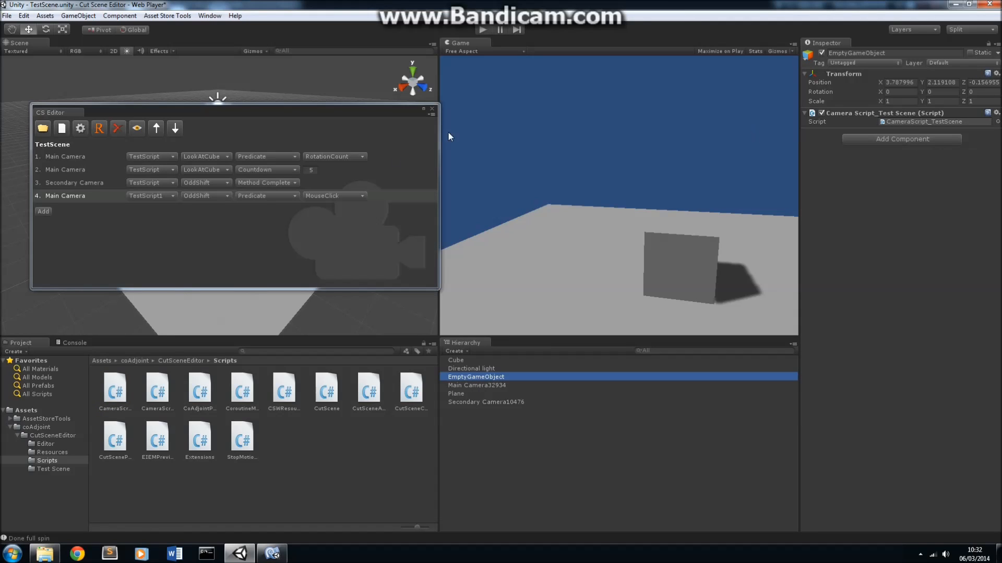
mouse_move(397, 347)
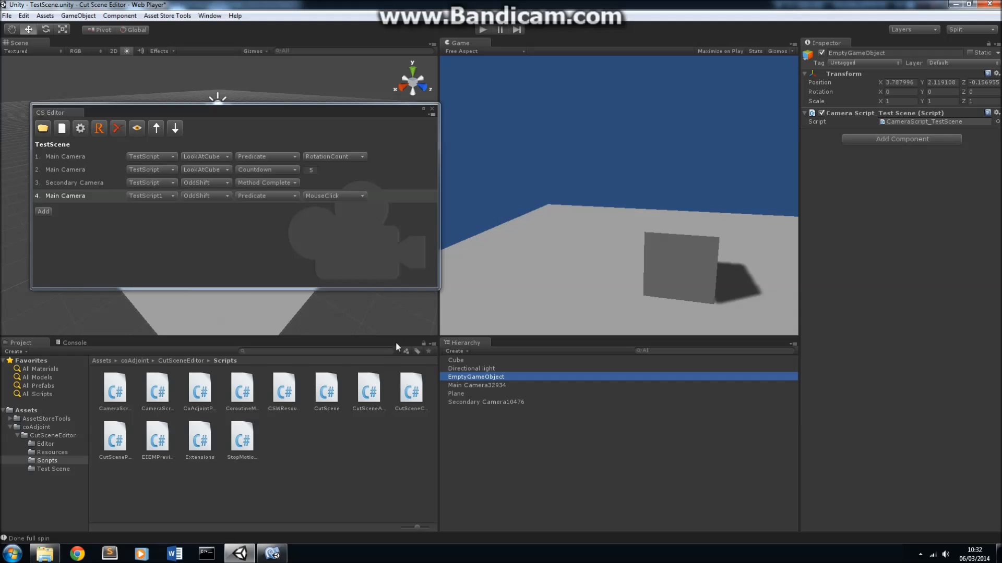
mouse_move(374, 246)
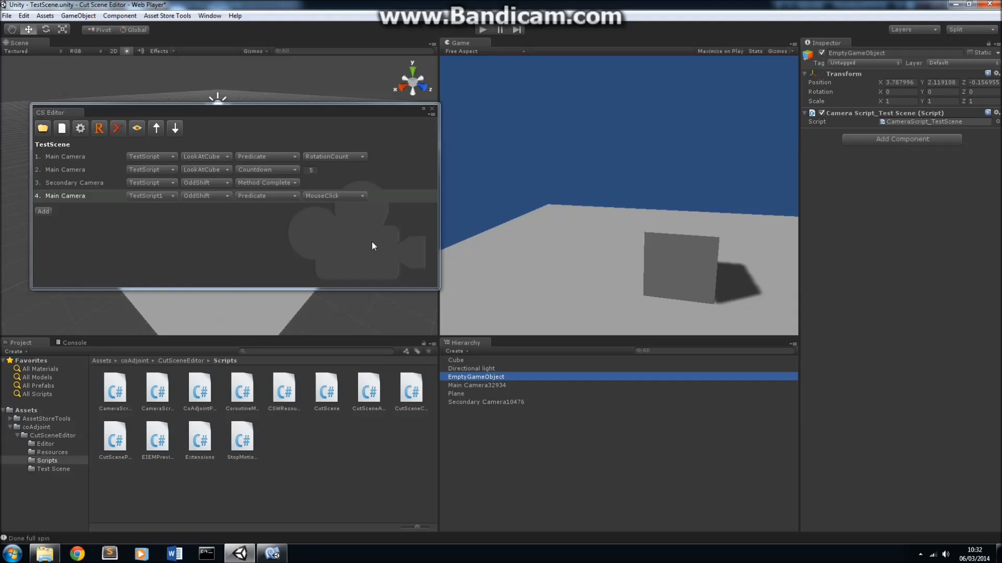
left_click(64, 196)
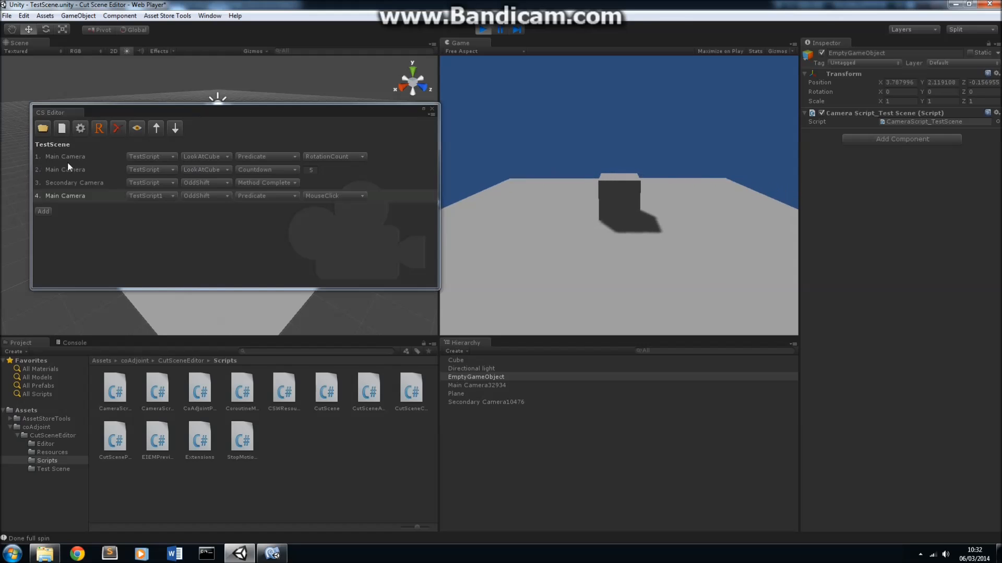
Inspect Main and Secondary cameras during playback and follow the Secondary Camera step.
left_click(477, 385)
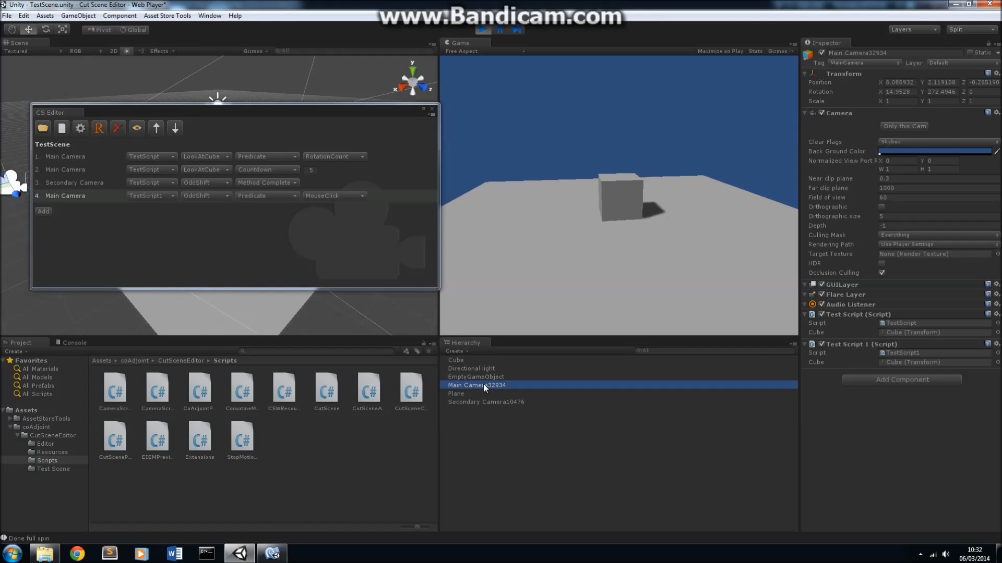
left_click(485, 401)
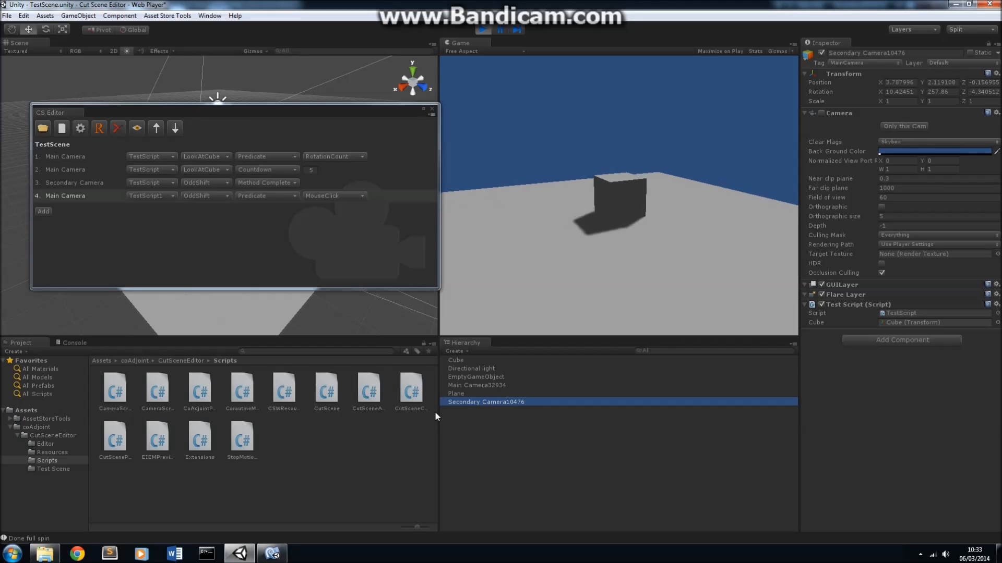
left_click(477, 385)
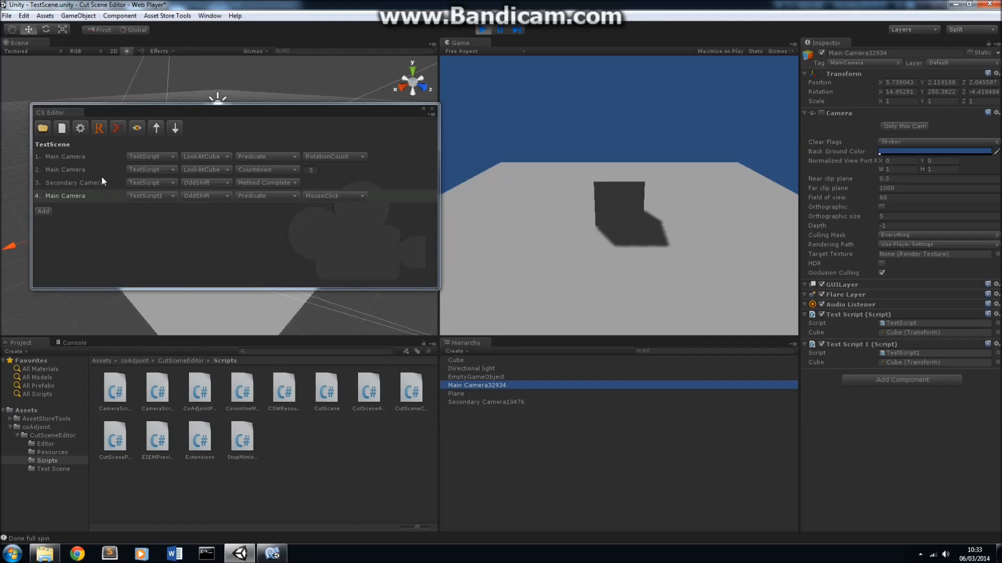
left_click(73, 182)
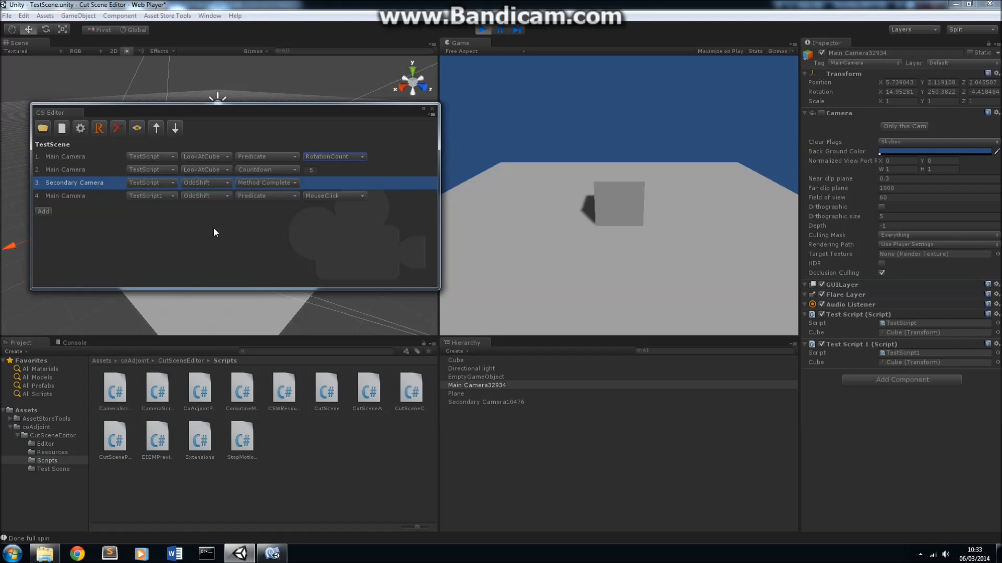
mouse_move(268, 205)
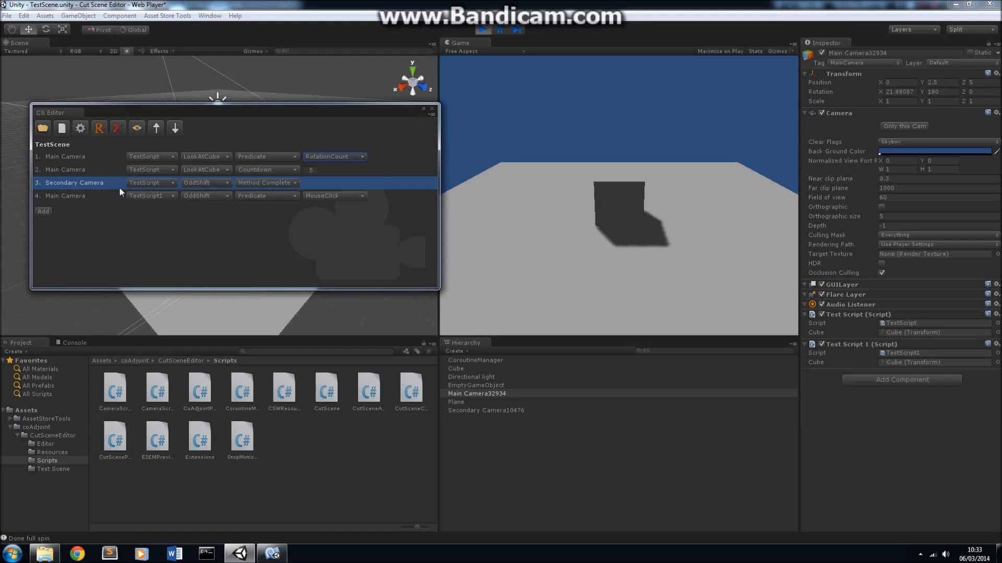
Advance to the final Main Camera step, satisfying its MouseClick condition in the Game view.
left_click(63, 196)
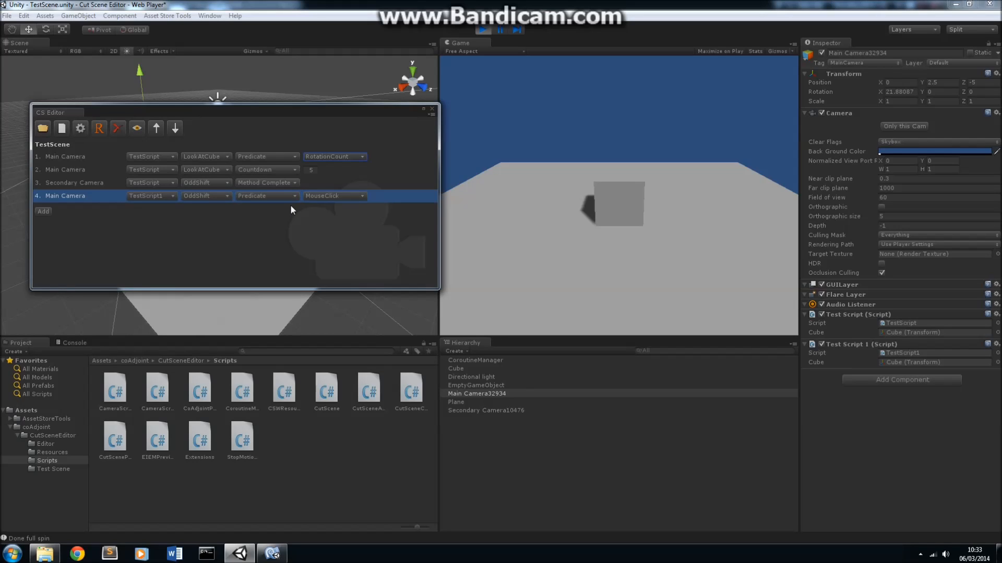
mouse_move(324, 185)
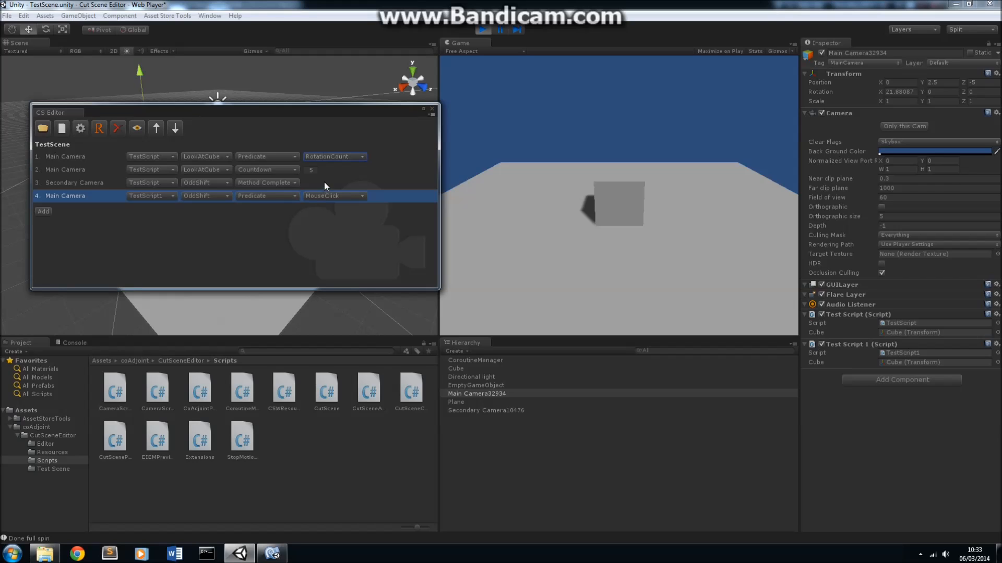
mouse_move(289, 215)
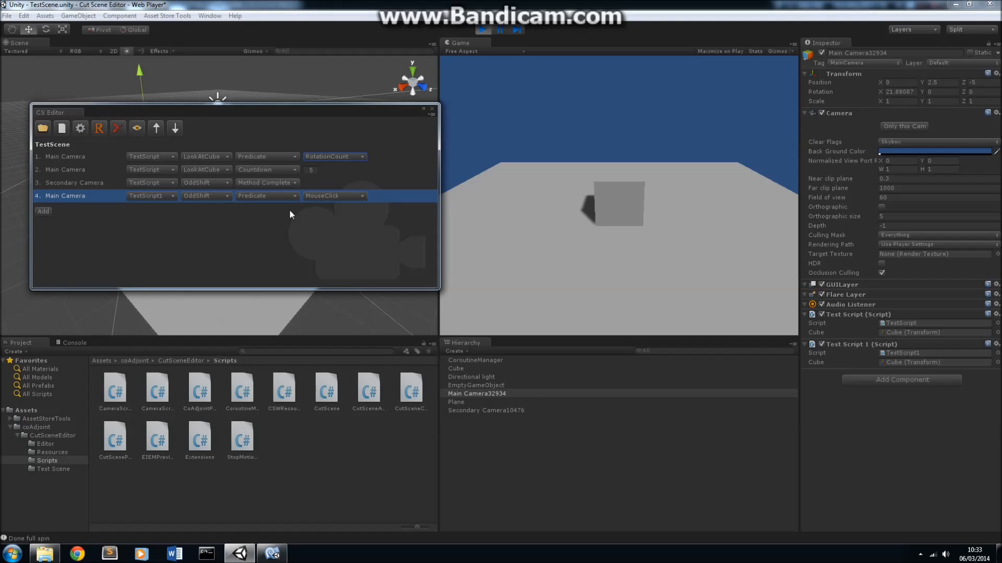
mouse_move(581, 135)
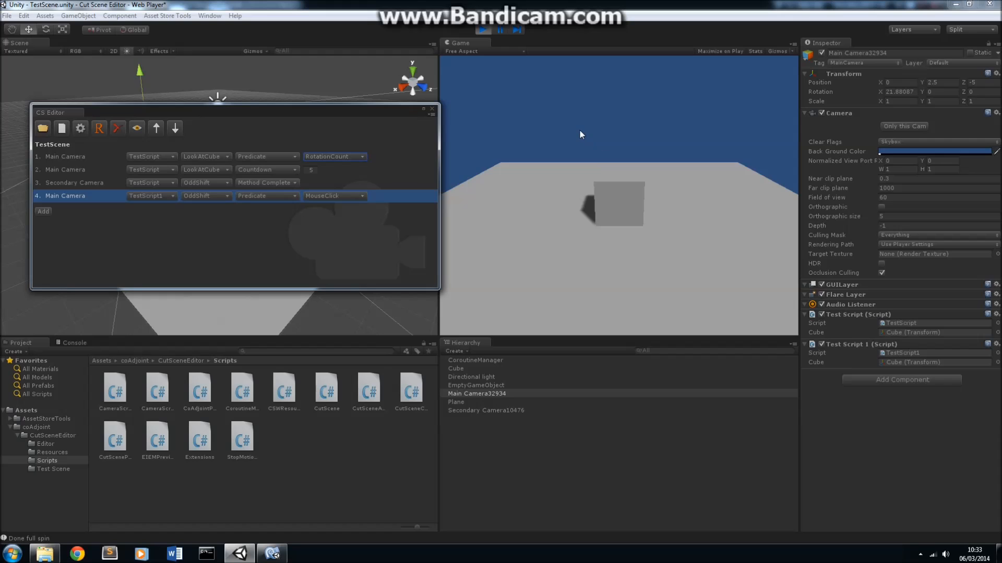
left_click(483, 29)
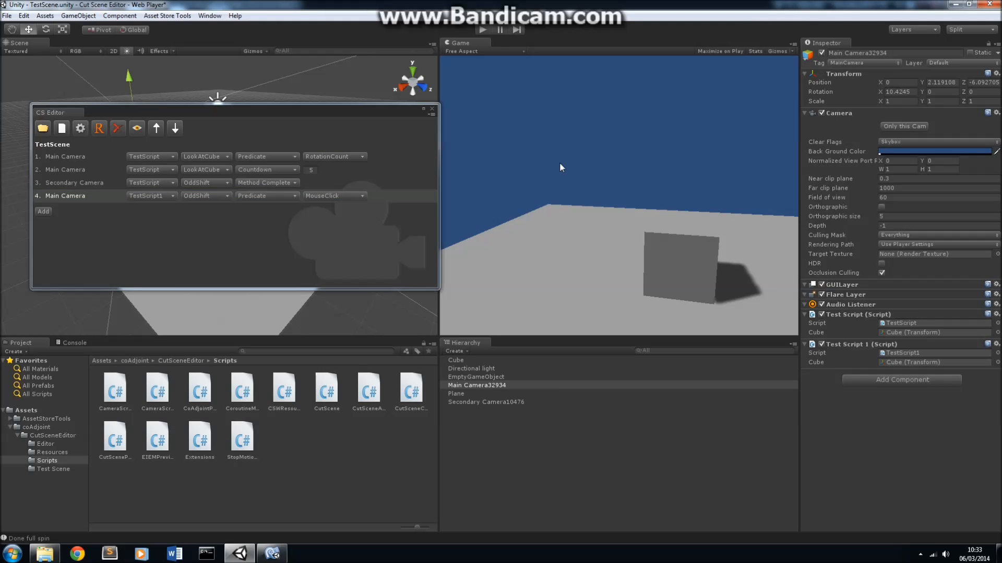
left_click(64, 196)
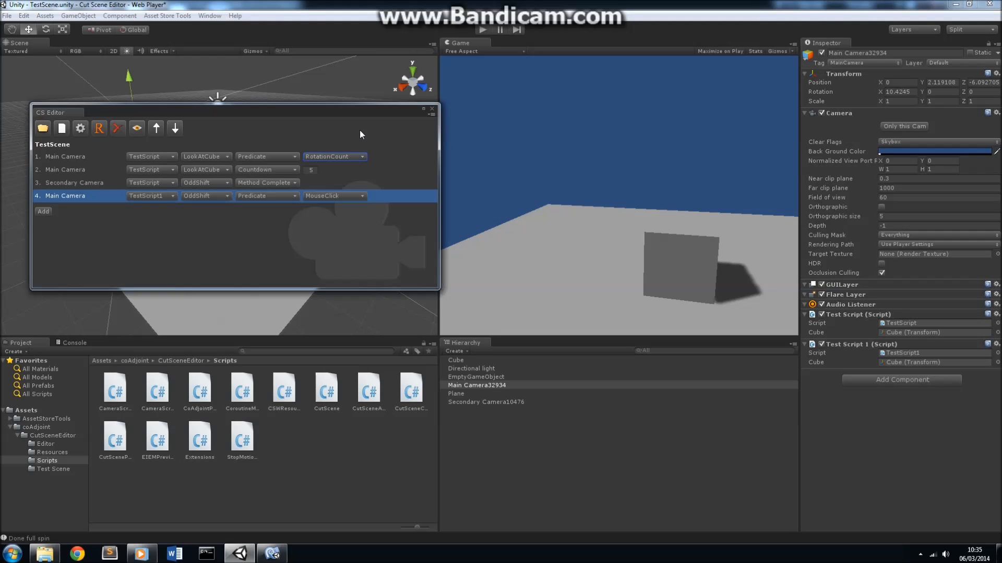